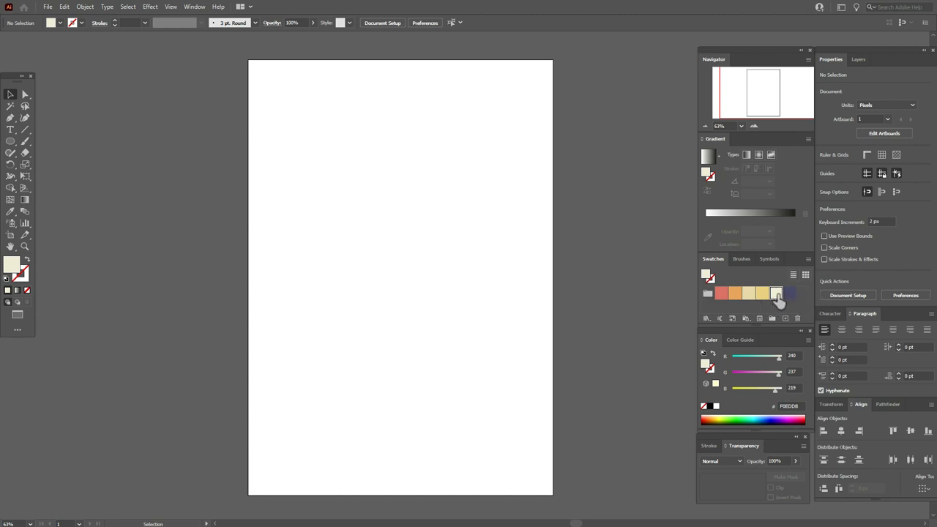
# Fill the page with cream and create a 425 × 425 px circle
pyautogui.click(11, 141)
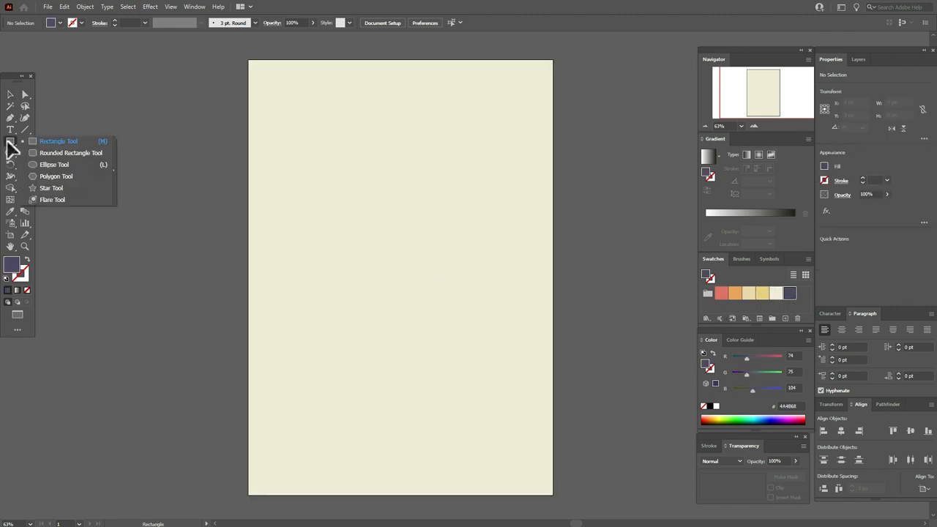
pyautogui.click(54, 164)
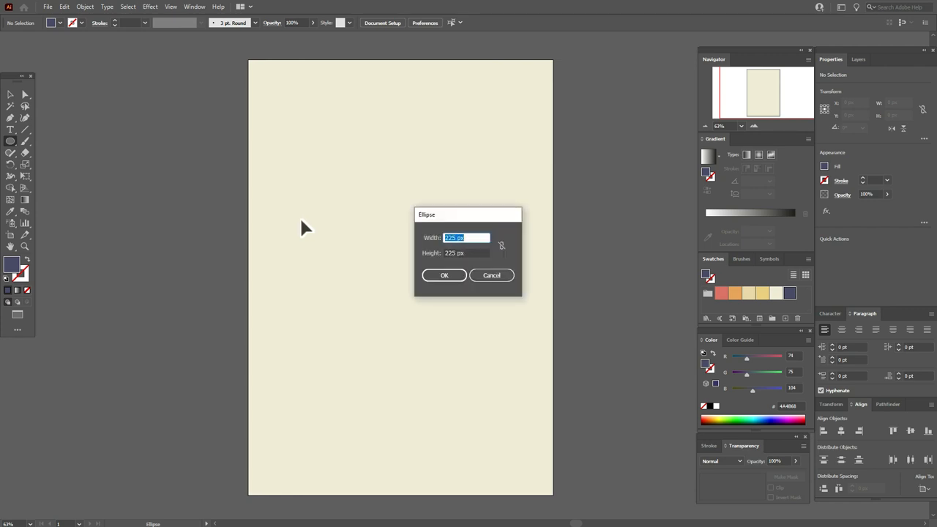
pyautogui.write('425')
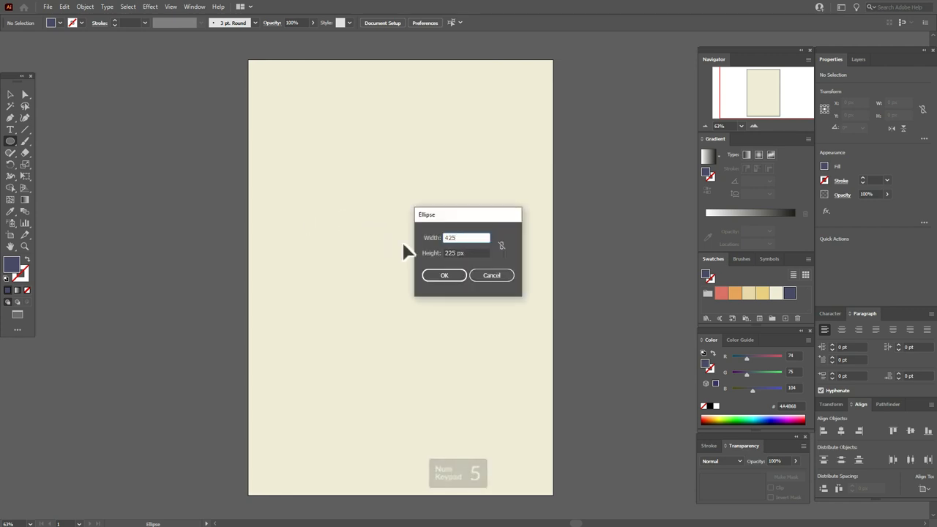
pyautogui.write('25')
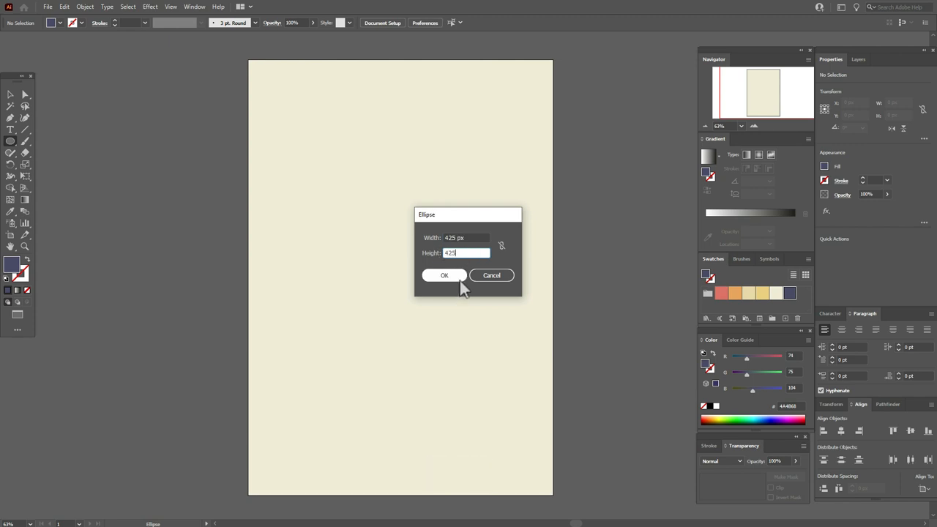
pyautogui.click(444, 275)
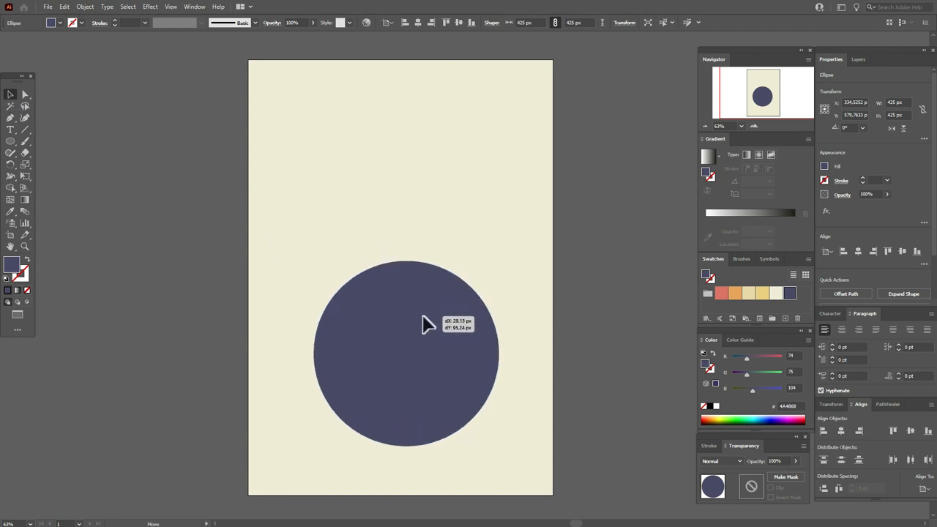
pyautogui.click(11, 141)
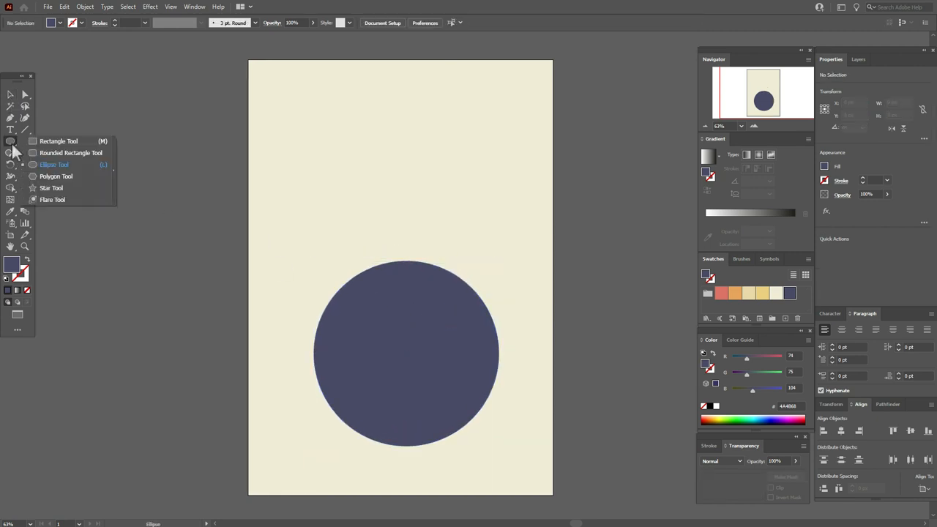
pyautogui.moveTo(52, 153)
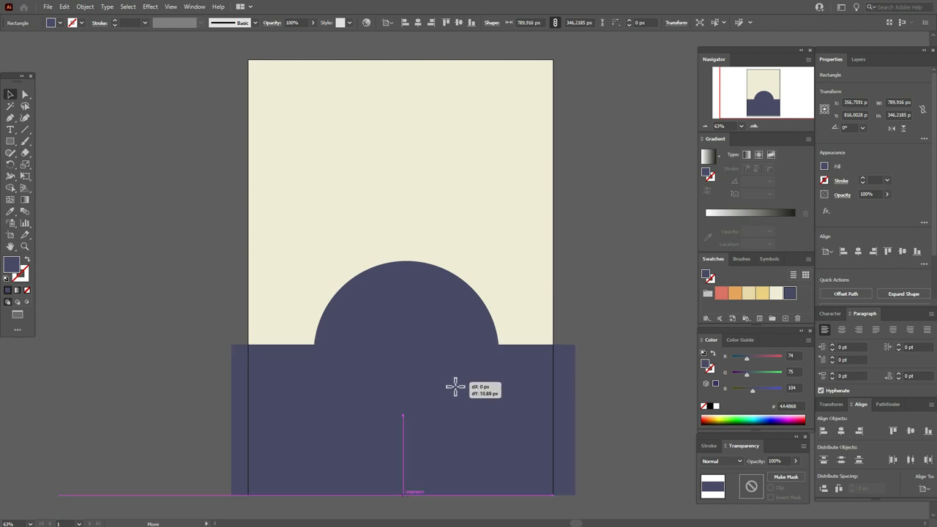
# Align a rectangle's top to the circle's centre and Intersect to keep the lower half
pyautogui.moveTo(456, 387); pyautogui.dragTo(508, 421)
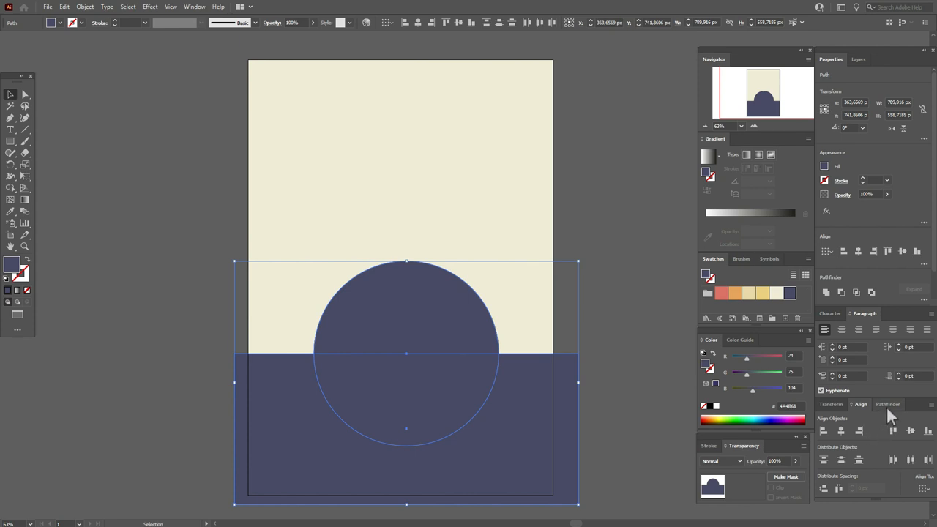
pyautogui.click(887, 404)
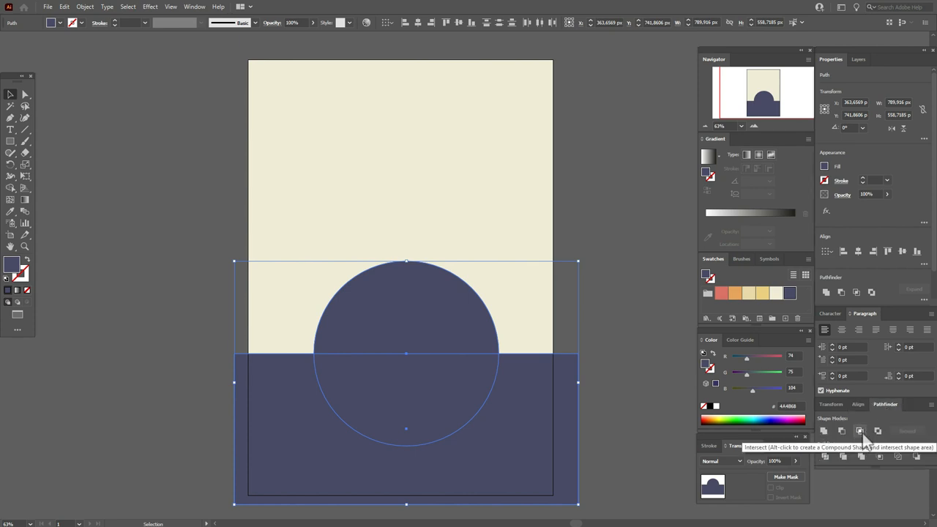
pyautogui.click(859, 430)
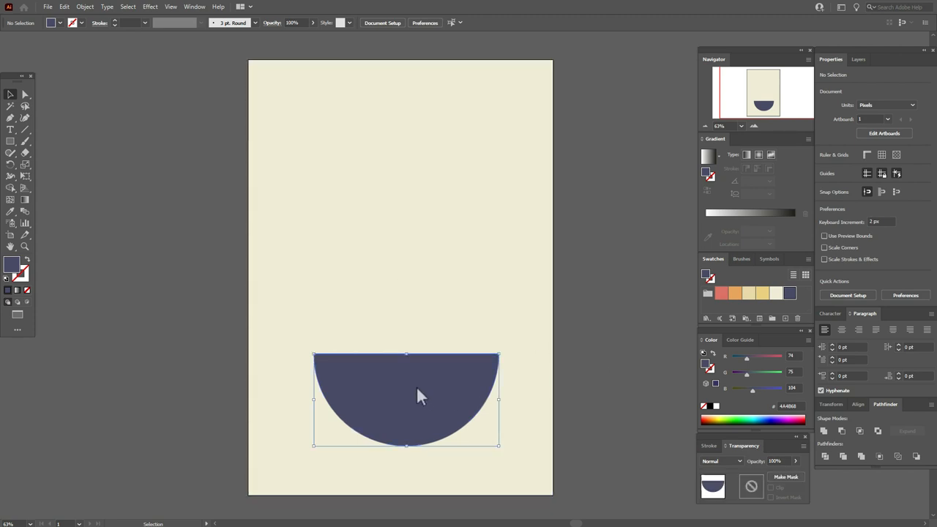
# Paste a copy of the half-circle, colour it orange, then shrink, tilt and move it above
pyautogui.press('ctrl+v')
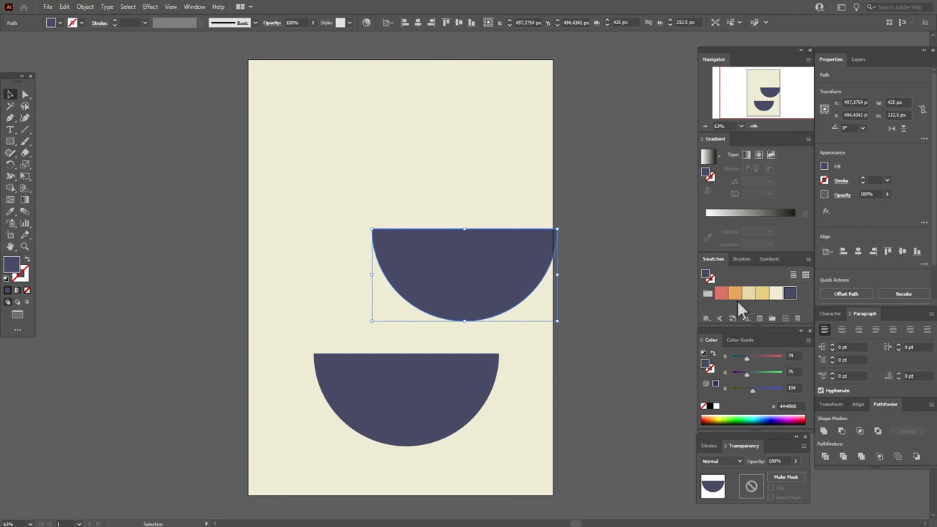
pyautogui.click(734, 292)
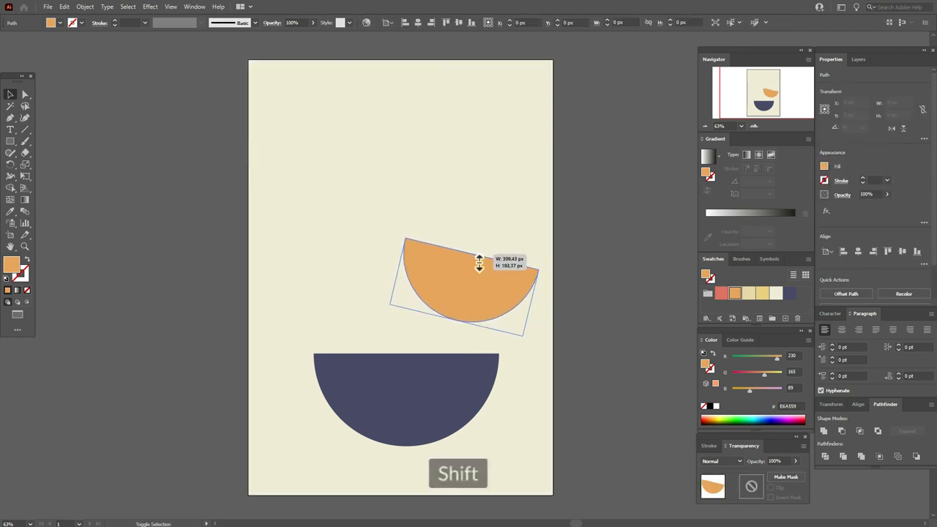
pyautogui.moveTo(475, 264); pyautogui.dragTo(439, 293)
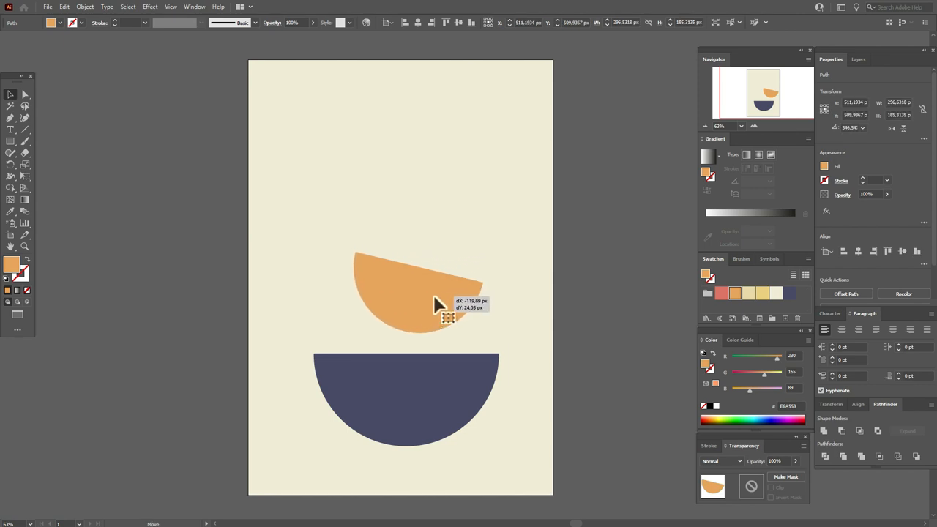
pyautogui.moveTo(436, 304); pyautogui.dragTo(424, 296)
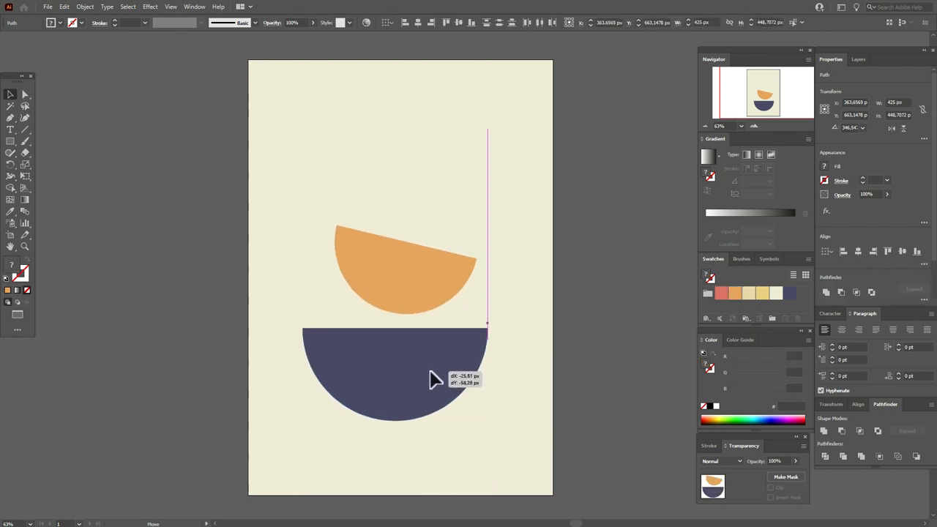
pyautogui.click(618, 319)
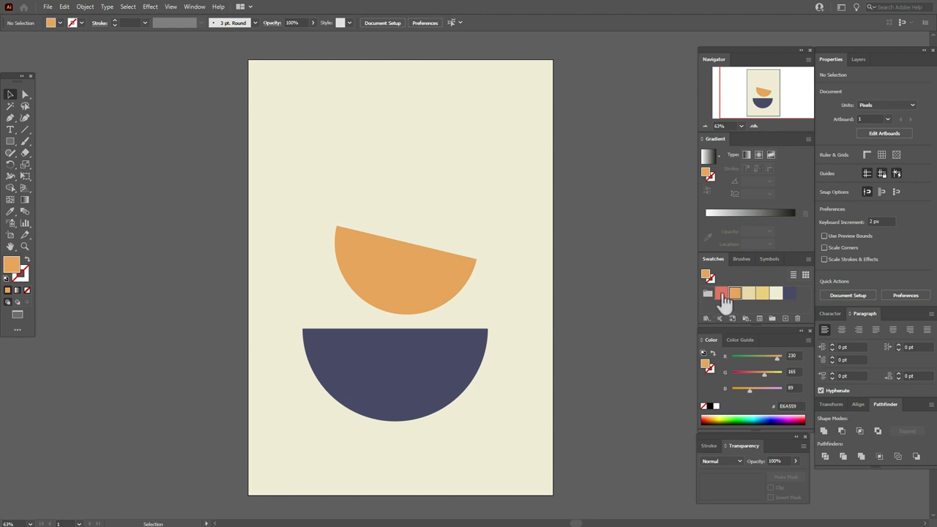
# Add a coral circle and bring the orange half-circle in front of it
pyautogui.click(721, 293)
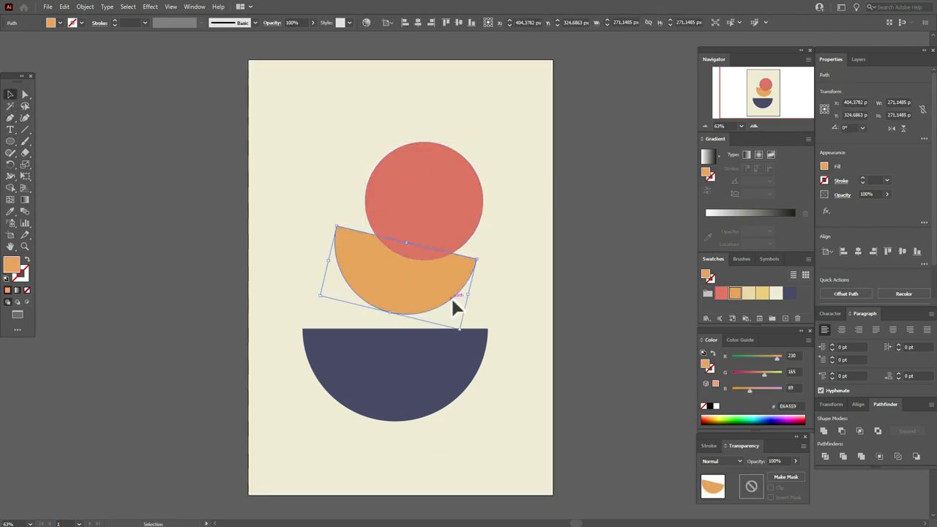
pyautogui.rightClick(453, 307)
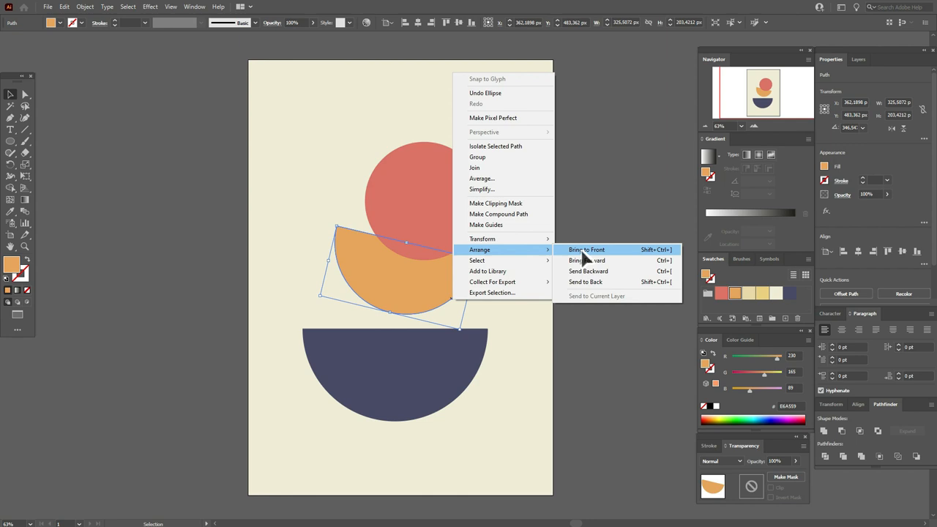
pyautogui.click(586, 250)
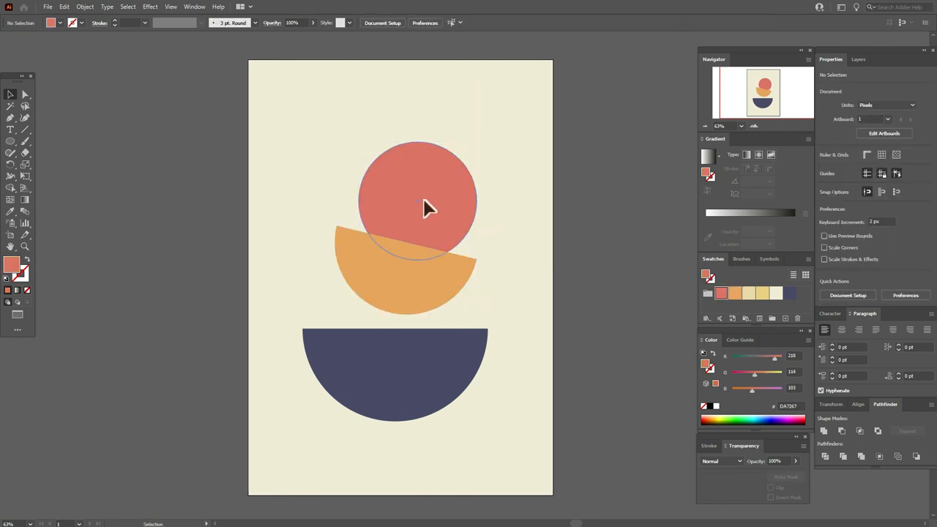
pyautogui.click(428, 209)
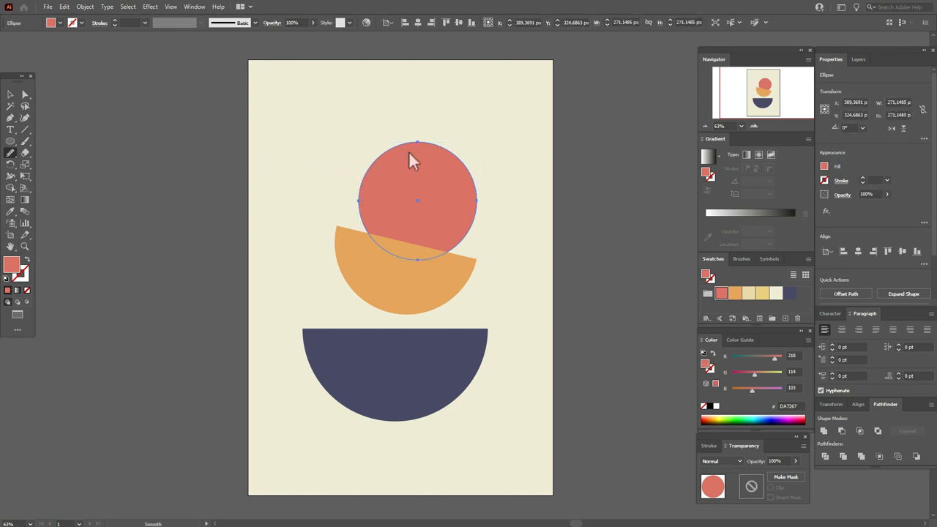
pyautogui.click(902, 293)
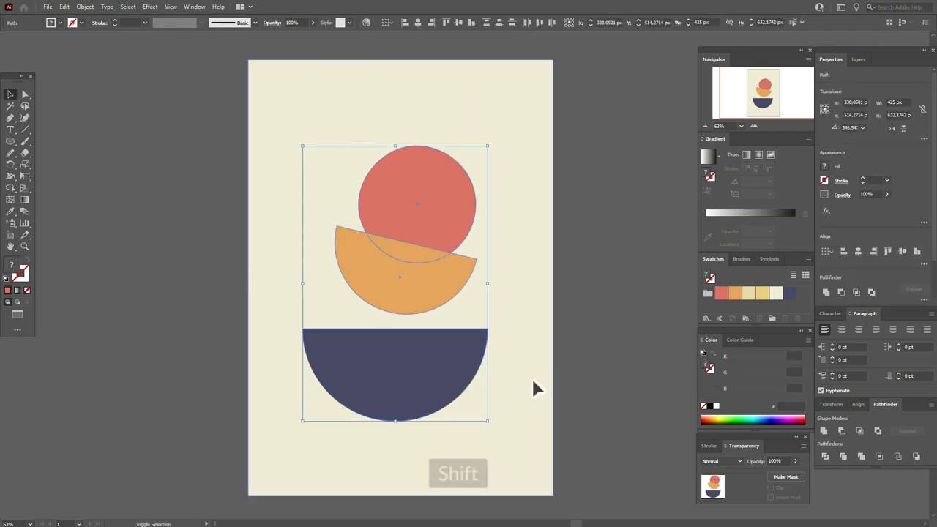
# Group the coral circle and two half-circles and centre them horizontally on the page
pyautogui.press('ctrl+g')
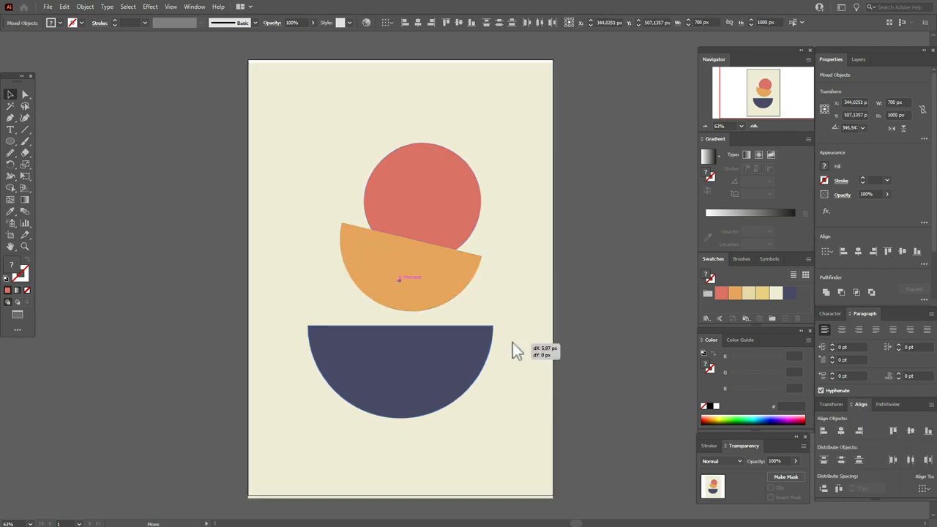
pyautogui.click(614, 333)
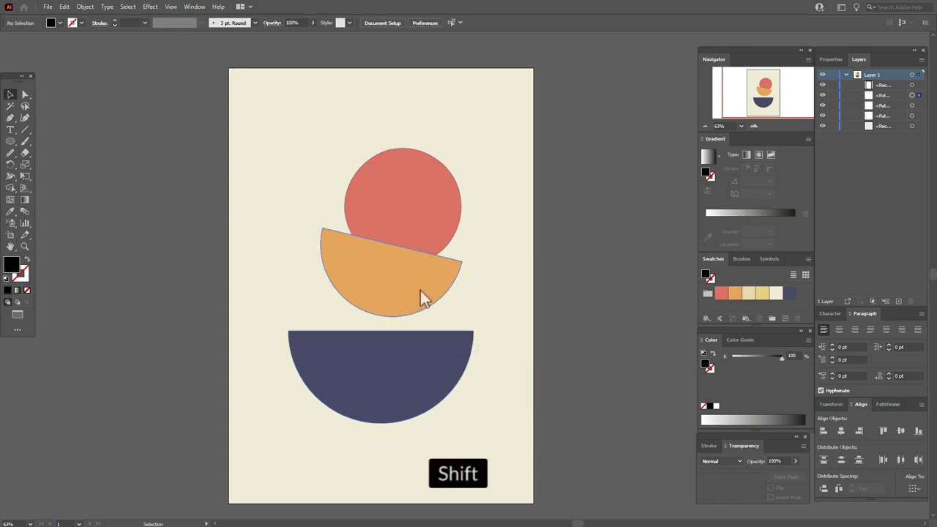
# Delete the coral circle and orange shape, recolour the navy half-circle orange, then pick navy
pyautogui.press('Delete')
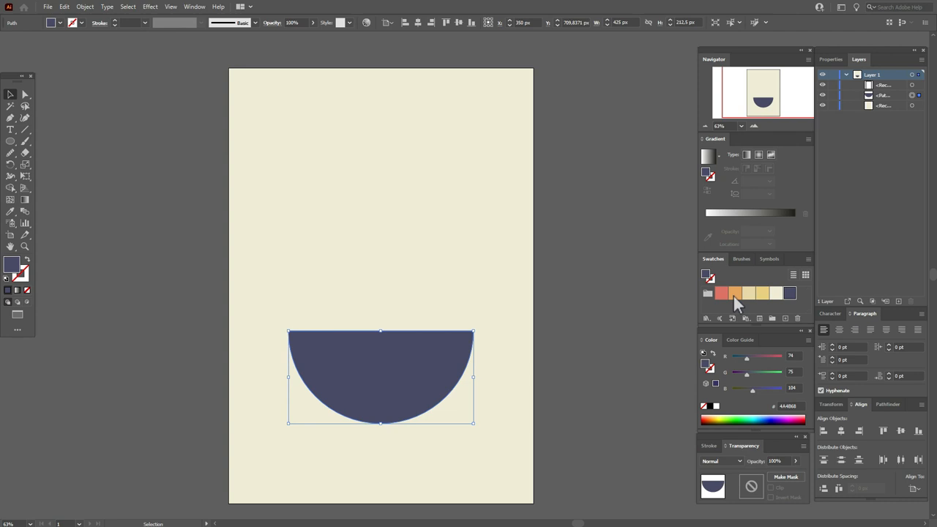
pyautogui.click(735, 293)
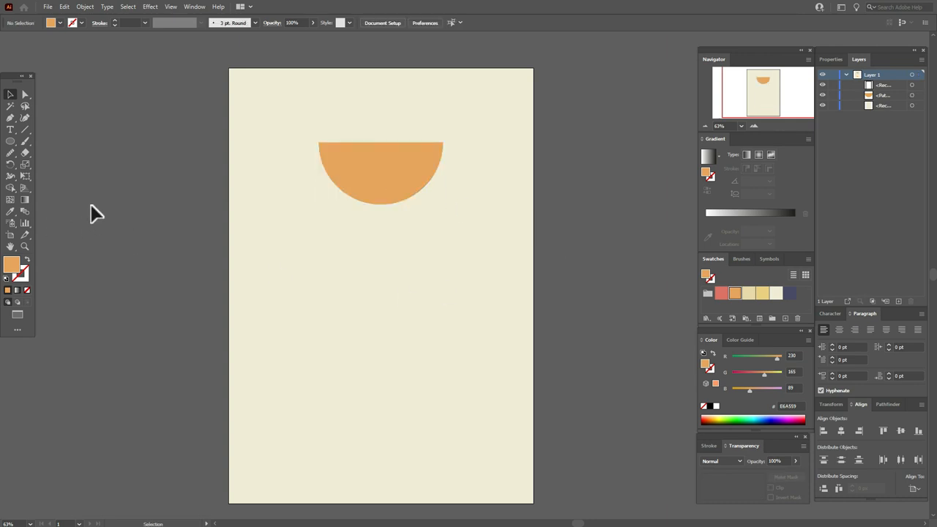
pyautogui.moveTo(792, 306)
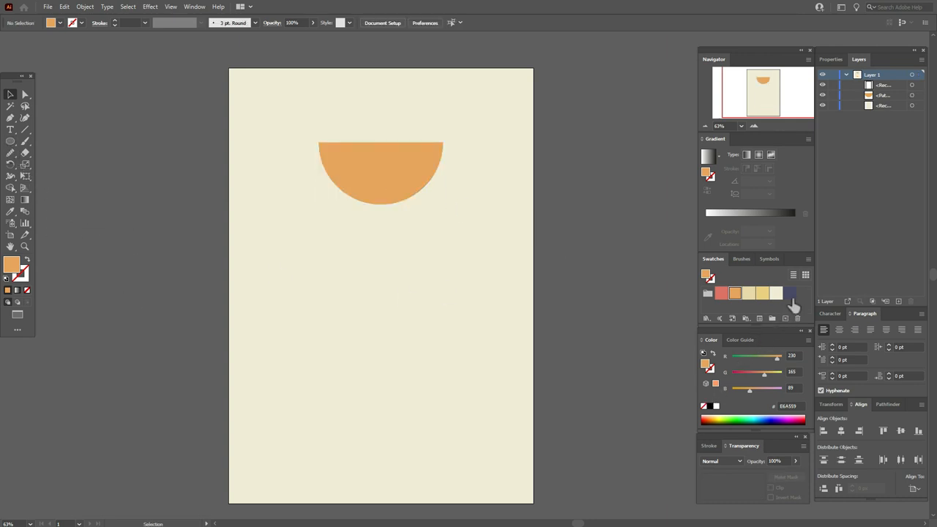
pyautogui.click(789, 293)
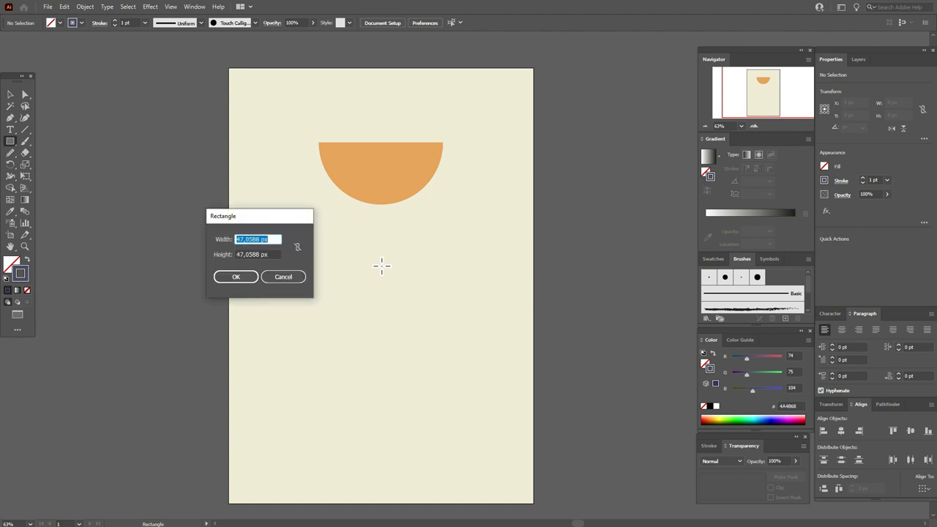
# Create an unfilled 389 × 490 px rectangle and a narrow 86 × 322 px rectangle
pyautogui.press('9')
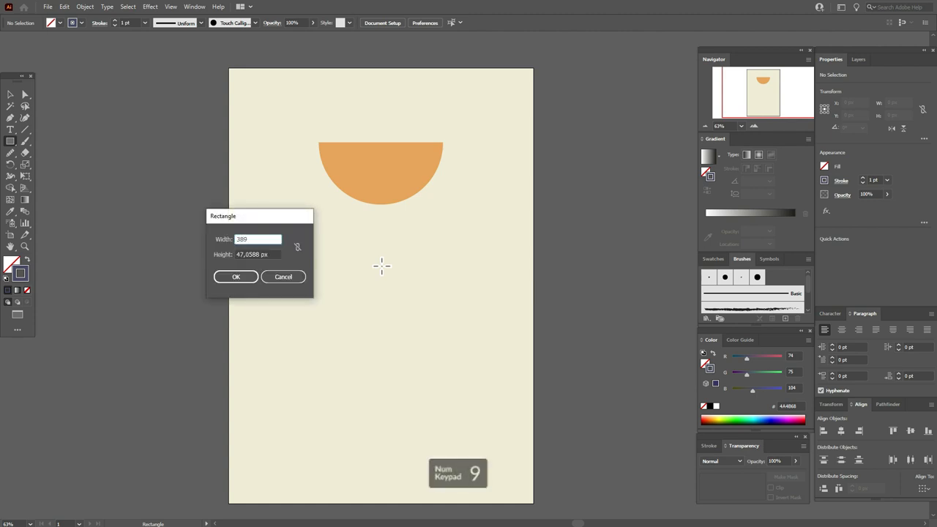
pyautogui.press('Tab')
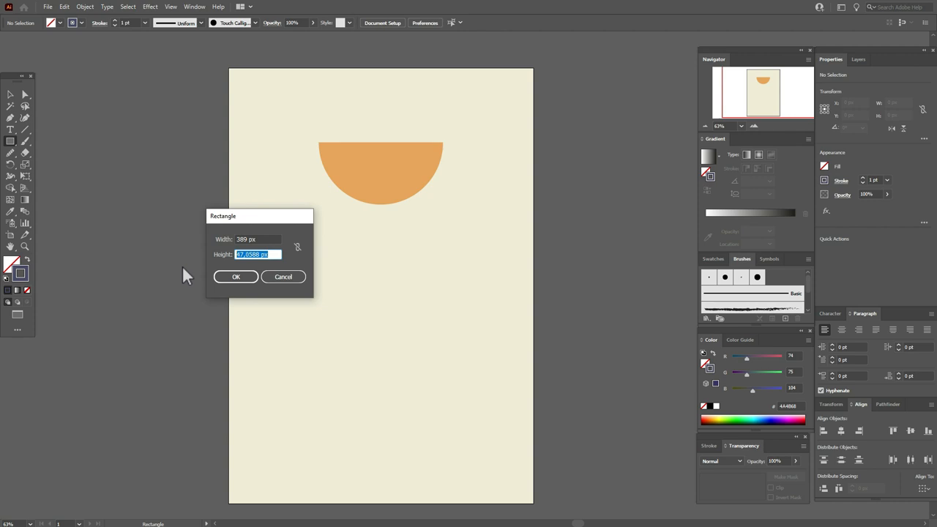
pyautogui.write('490')
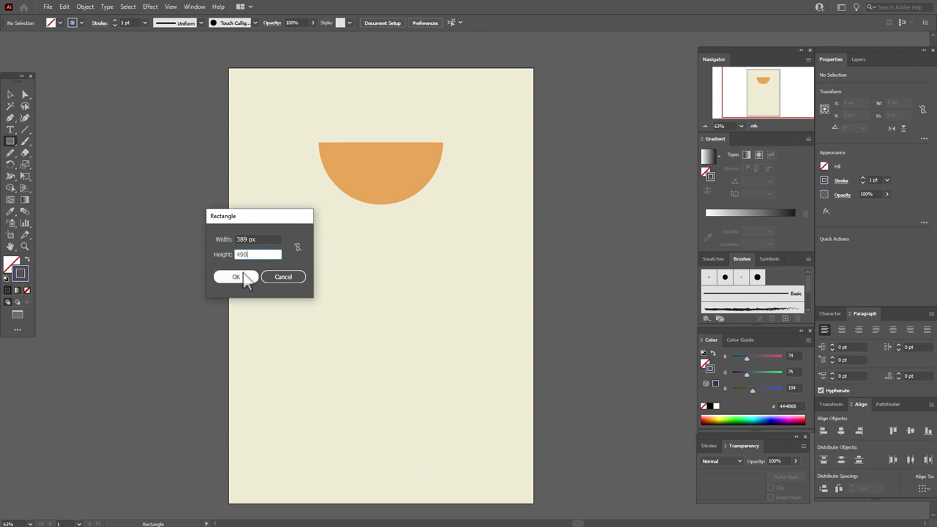
pyautogui.click(236, 277)
pyautogui.write('86')
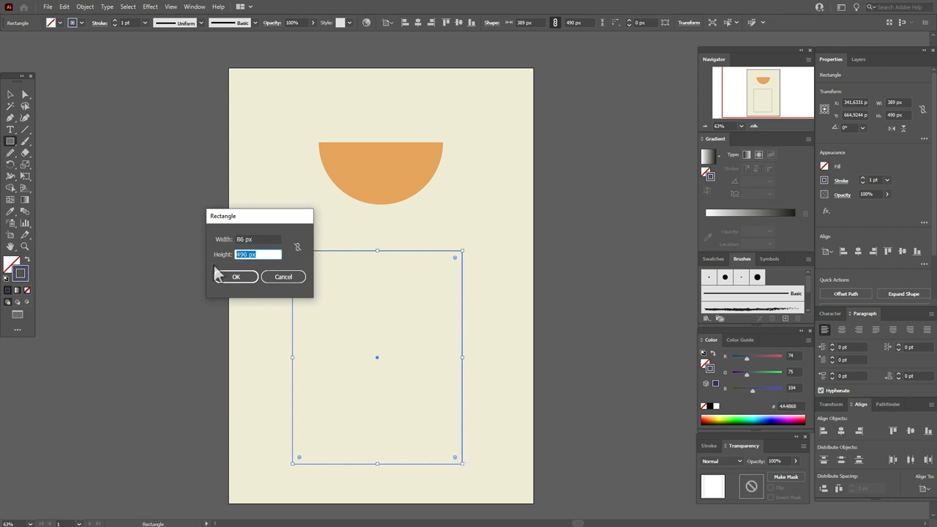
pyautogui.write('322')
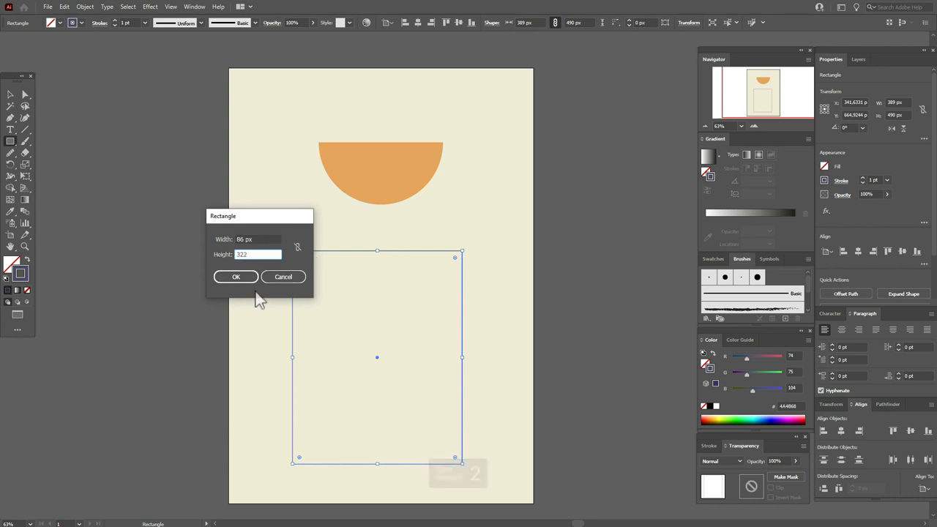
pyautogui.click(236, 277)
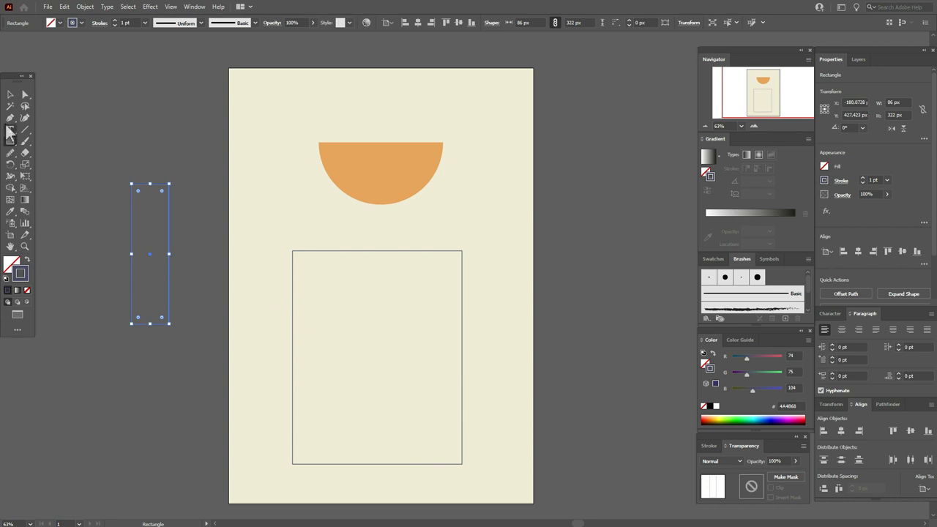
# Place the narrow rectangle bottom-centred inside the wide one and select its bottom edge
pyautogui.moveTo(150, 254); pyautogui.dragTo(388, 373)
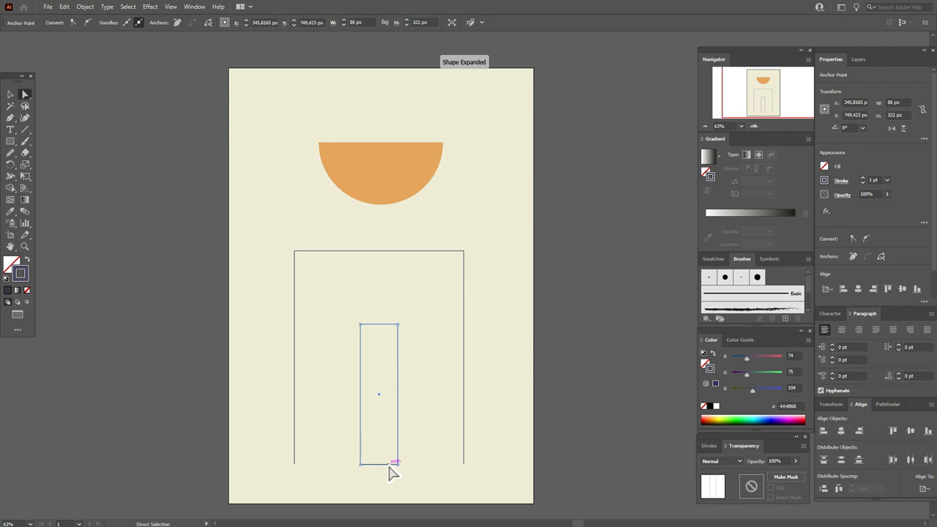
pyautogui.click(25, 93)
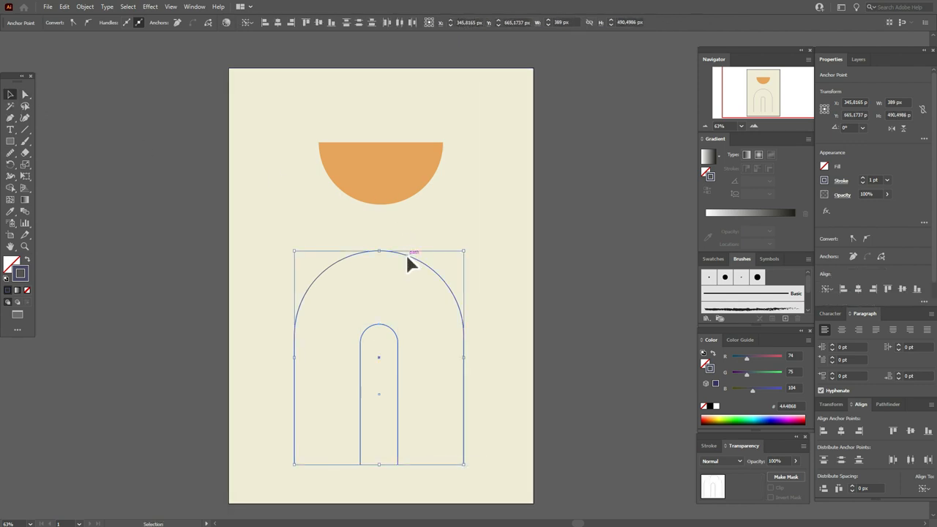
# Give both arches the thick navy Touch Calligraphic brush stroke and switch to blending
pyautogui.click(758, 276)
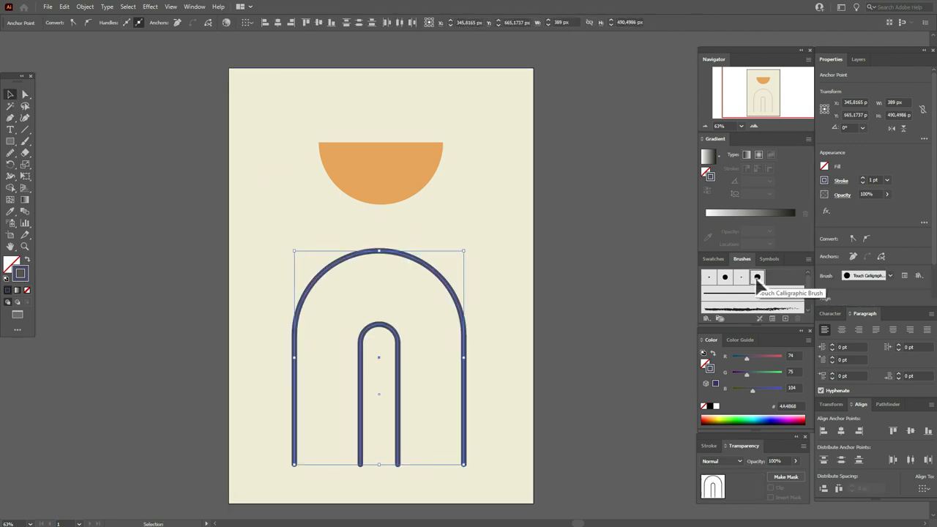
pyautogui.click(758, 277)
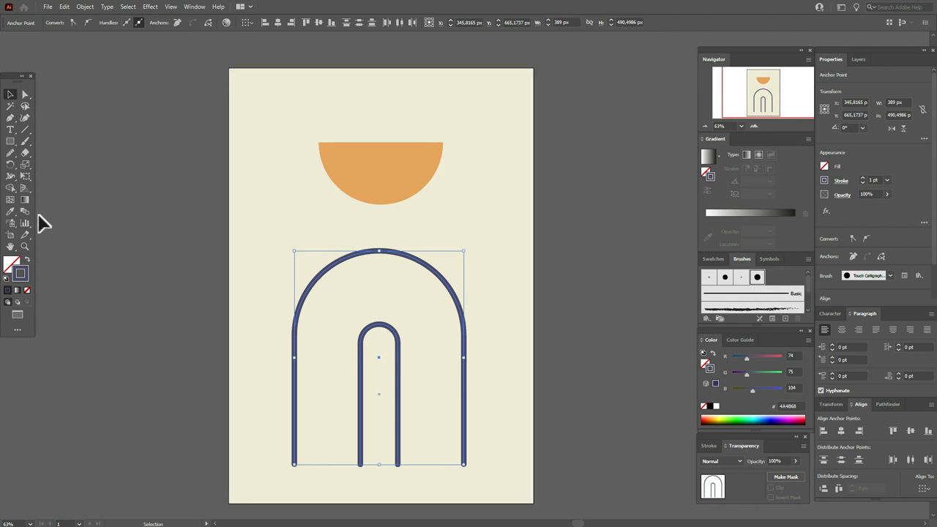
pyautogui.moveTo(33, 217)
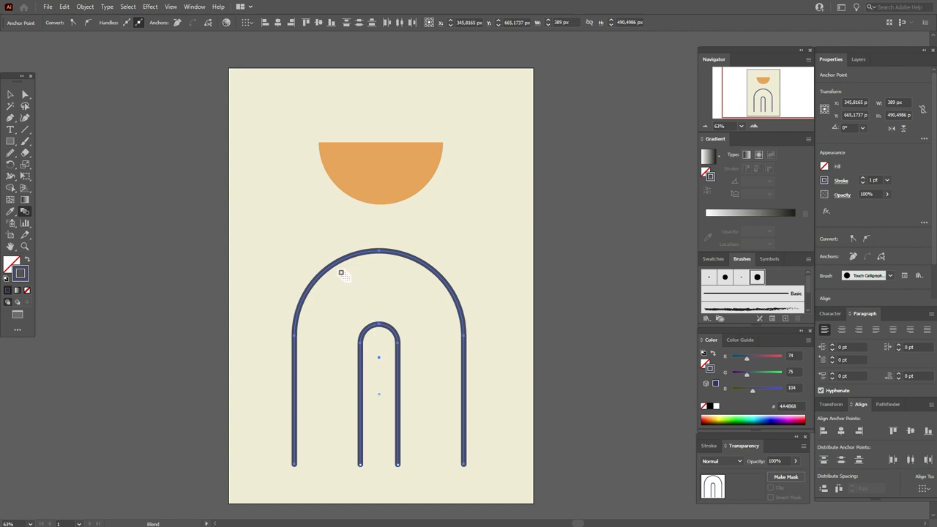
pyautogui.moveTo(337, 267)
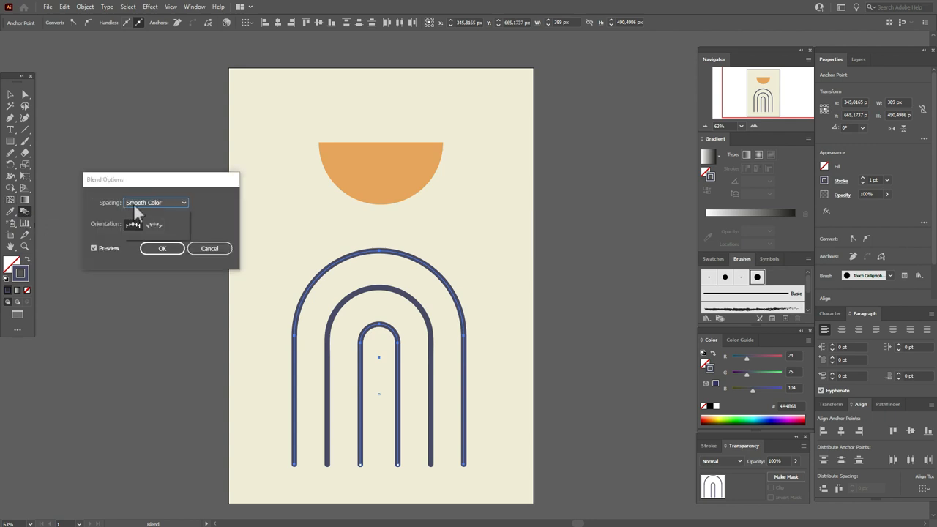
# Set the blend spacing to 3 Specified Steps and confirm
pyautogui.click(154, 203)
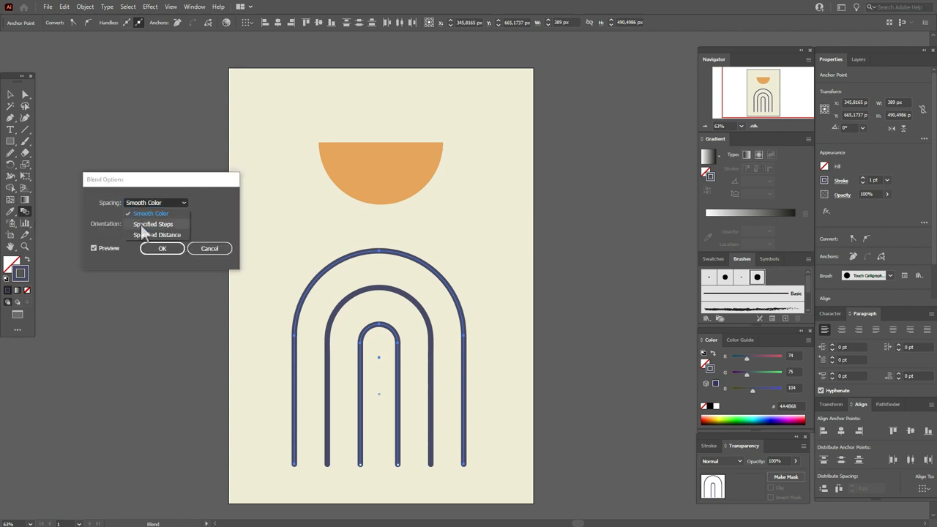
pyautogui.click(152, 224)
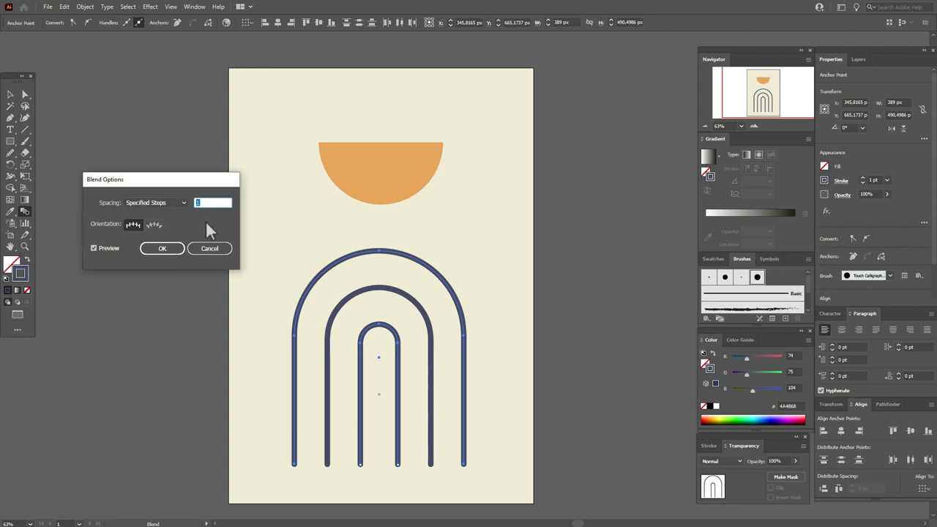
pyautogui.write('3')
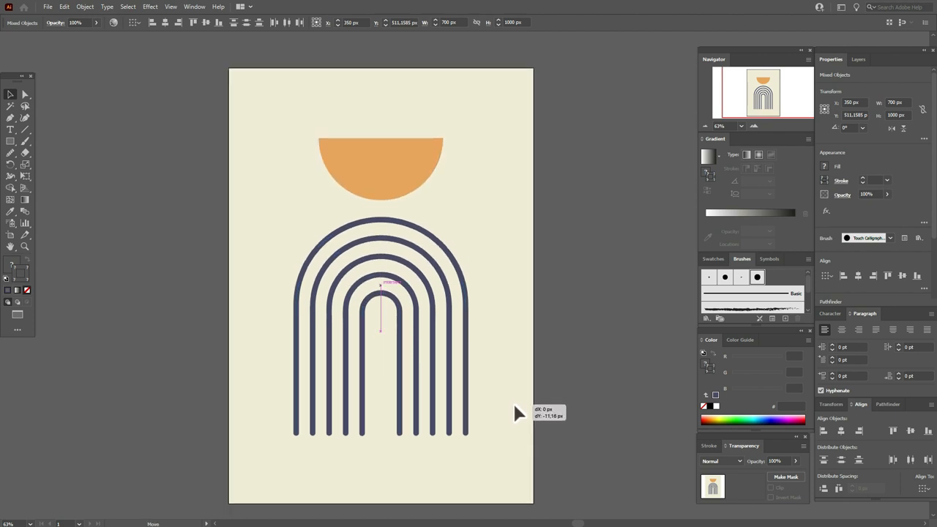
pyautogui.click(600, 410)
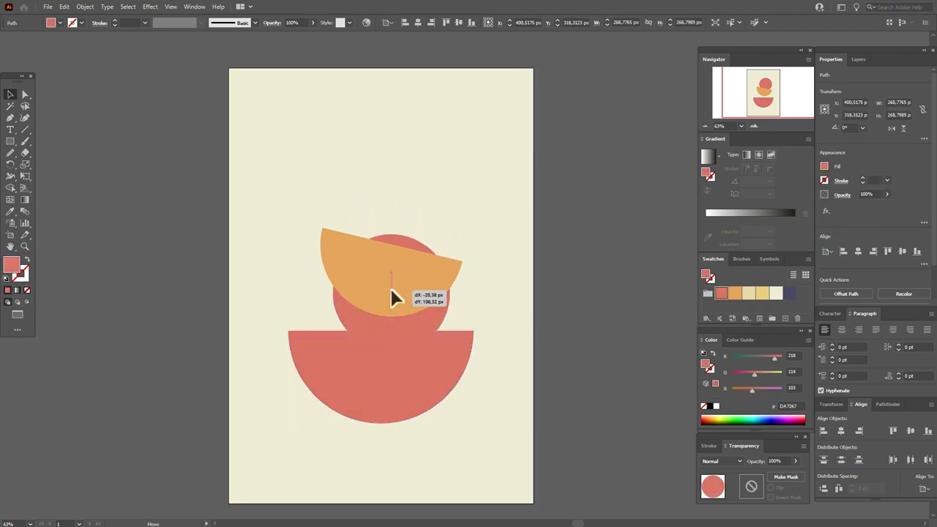
# Straighten the orange half-circle and move it up near the page top
pyautogui.rightClick(392, 300)
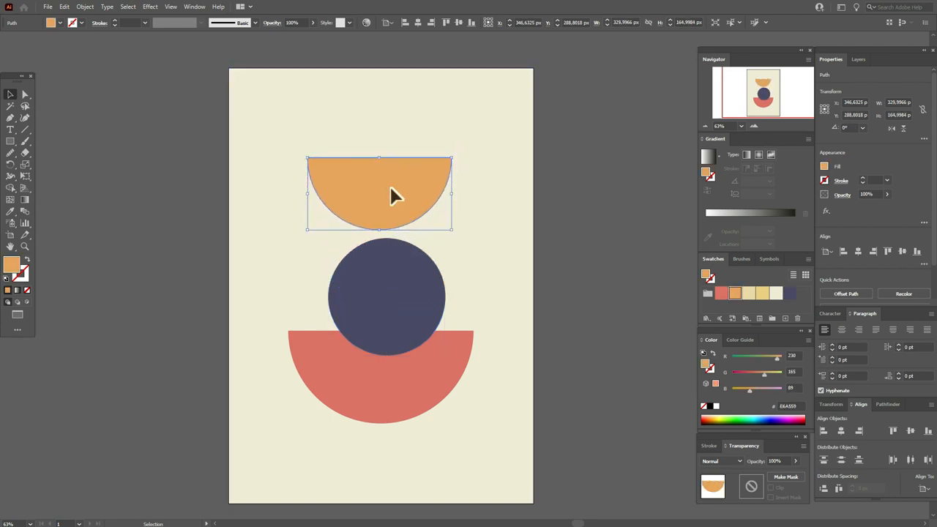
pyautogui.moveTo(380, 194); pyautogui.dragTo(391, 168)
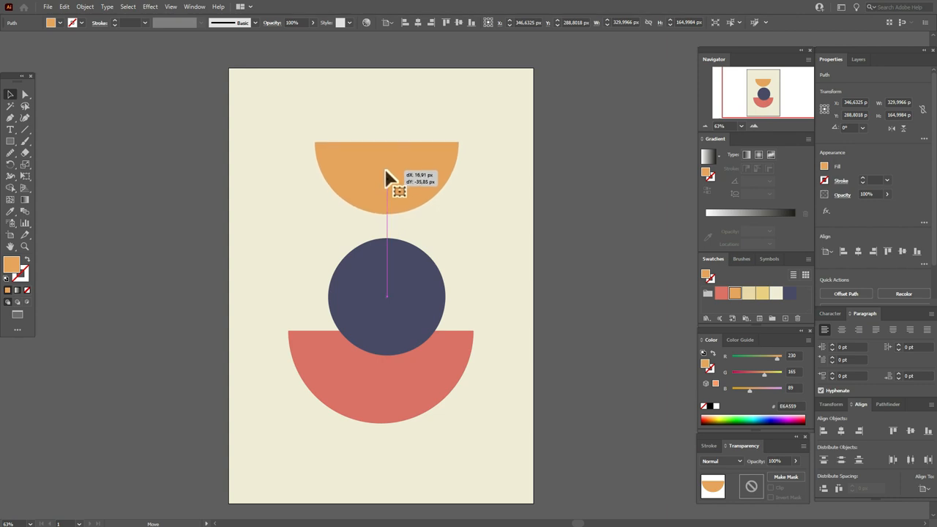
pyautogui.rightClick(399, 186)
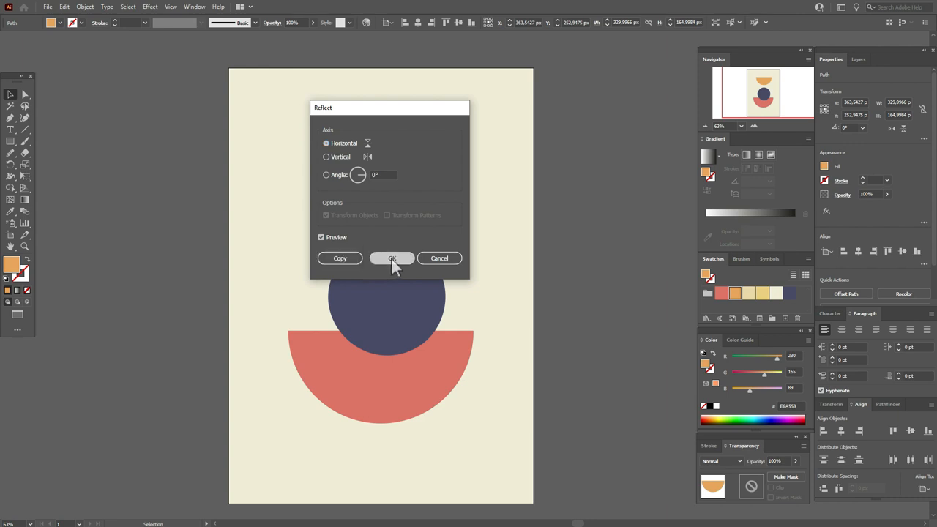
# Reflect the half-circle into a dome and recolour the domes light yellow and pale cream
pyautogui.click(392, 258)
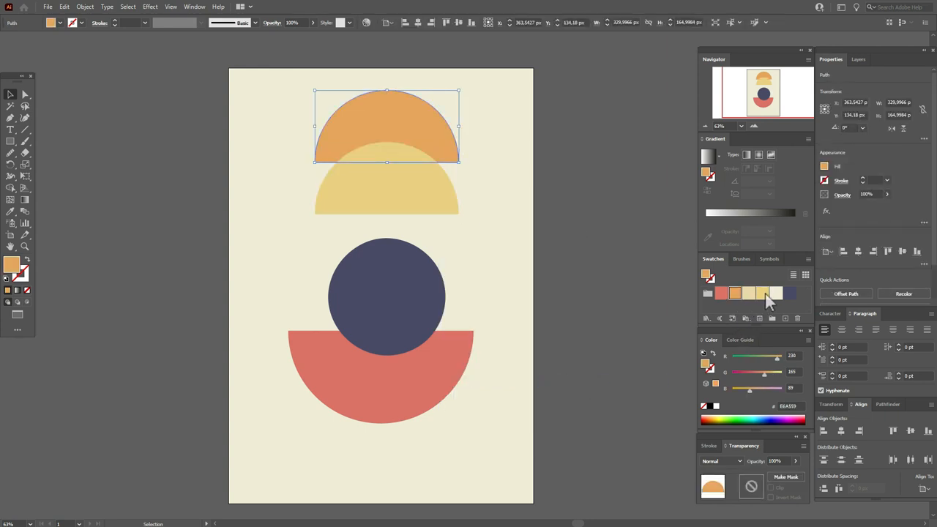
pyautogui.click(762, 293)
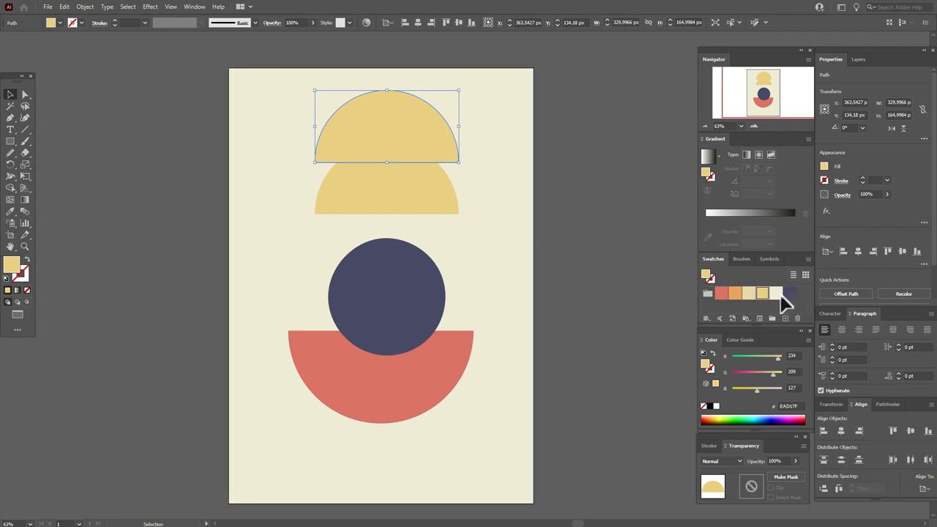
pyautogui.click(636, 284)
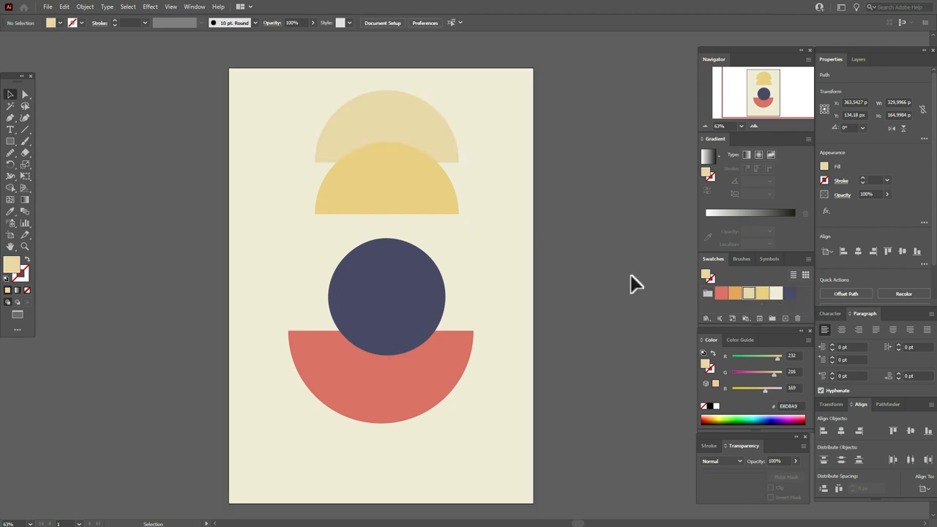
pyautogui.click(637, 284)
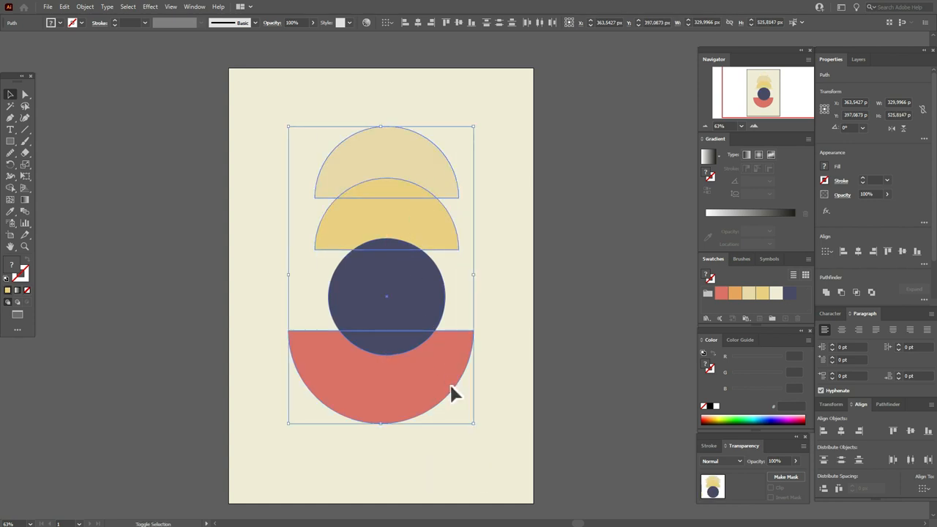
# Open the context menu for the whole stack of shapes to group them
pyautogui.rightClick(454, 395)
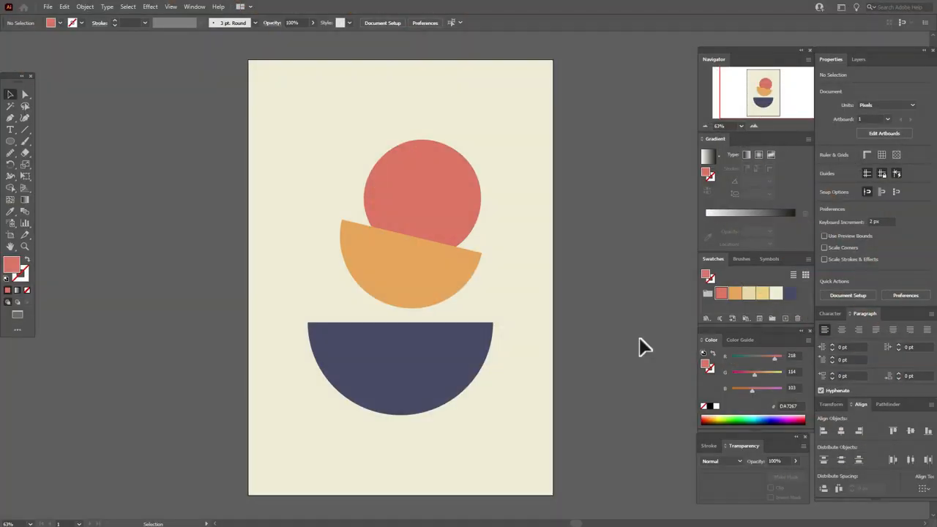
pyautogui.moveTo(659, 319)
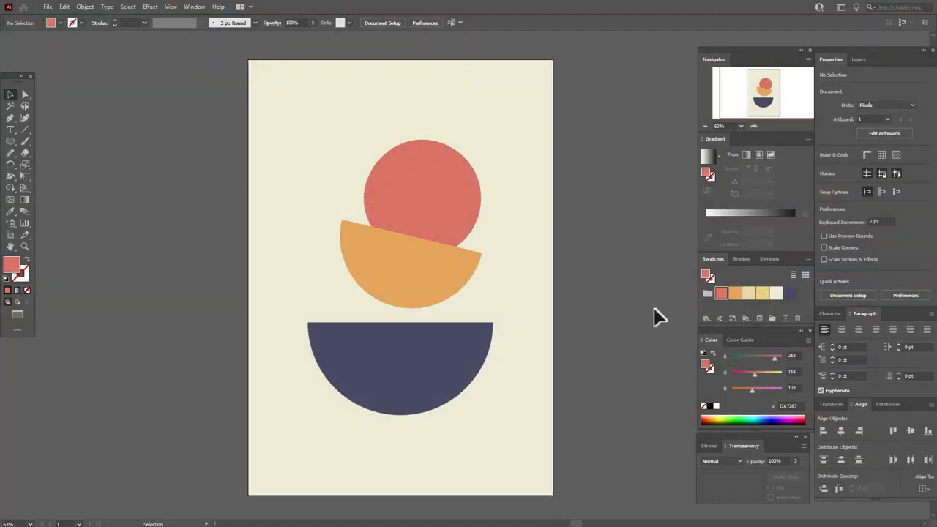
pyautogui.moveTo(614, 379)
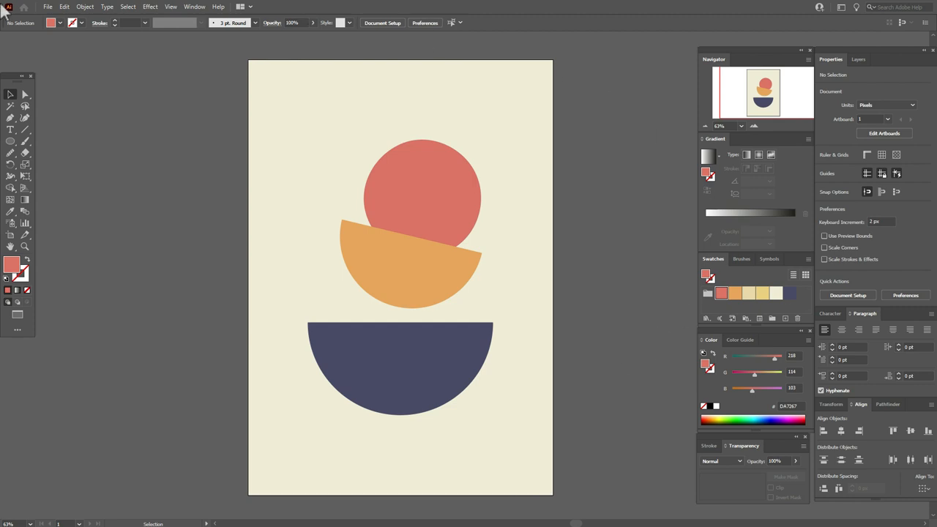
# Start placing an external texture file through File > Place
pyautogui.click(48, 6)
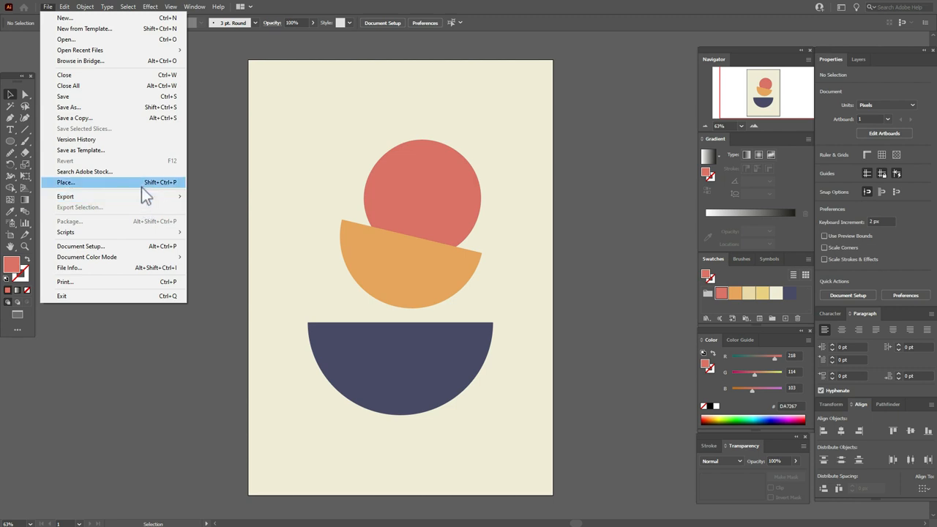
pyautogui.click(66, 182)
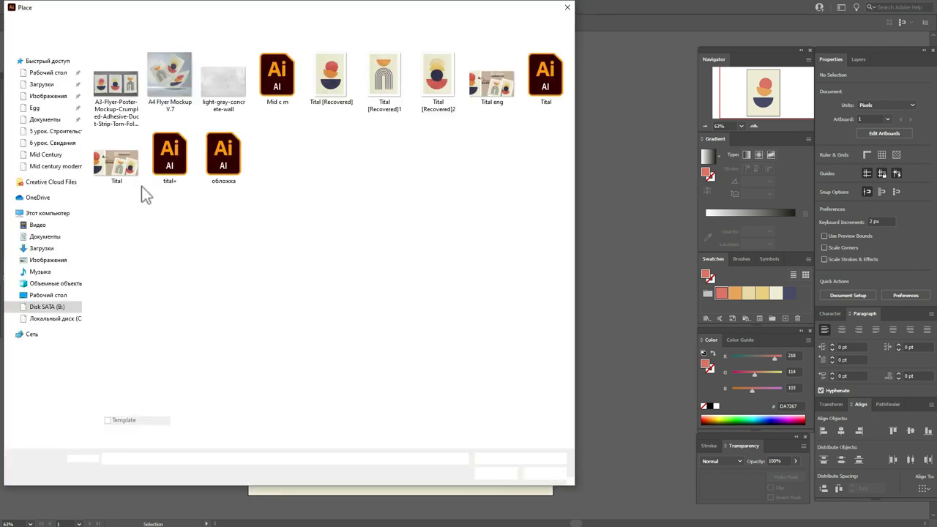
pyautogui.click(223, 77)
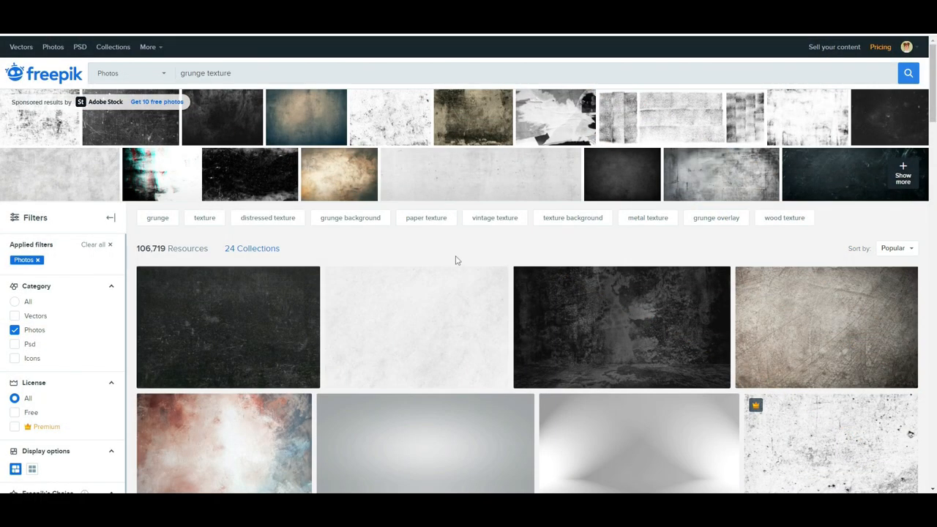
pyautogui.moveTo(19, 60)
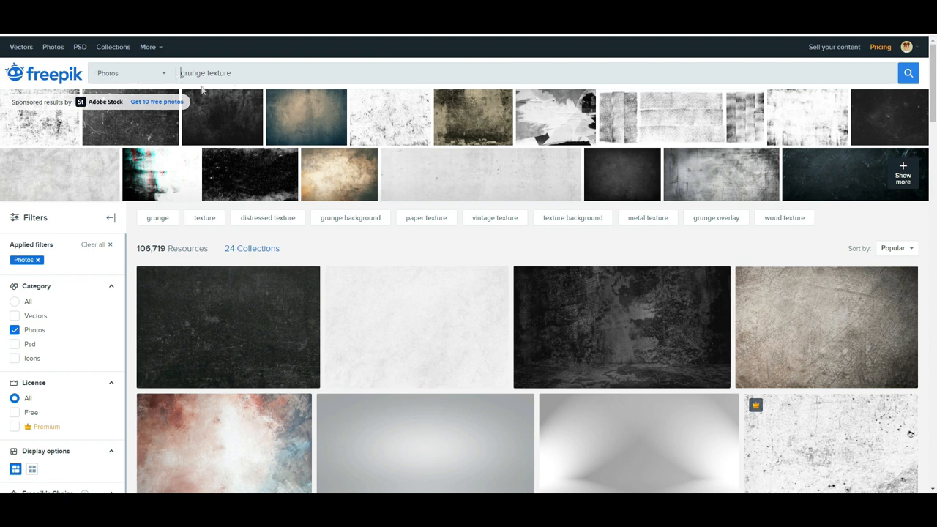
# Scroll through Freepik's grunge texture photo results
pyautogui.scroll(-3)
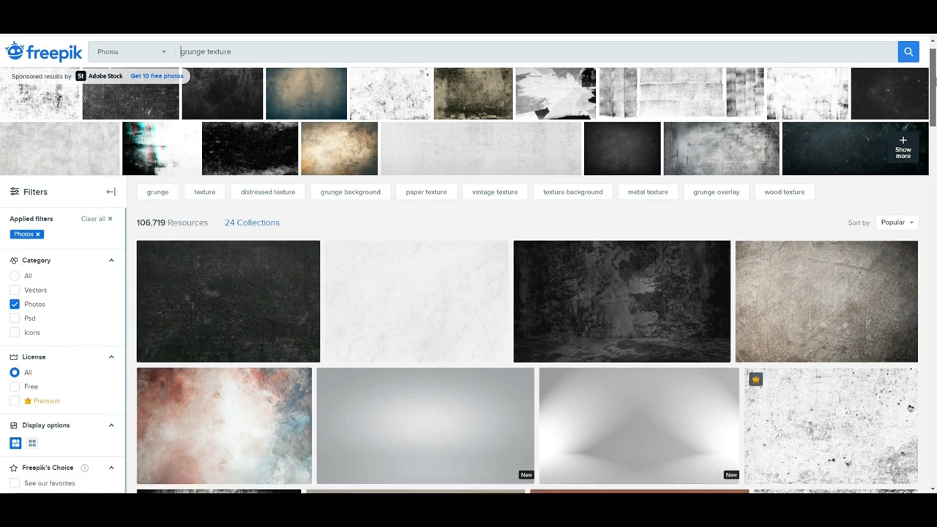
pyautogui.scroll(-3)
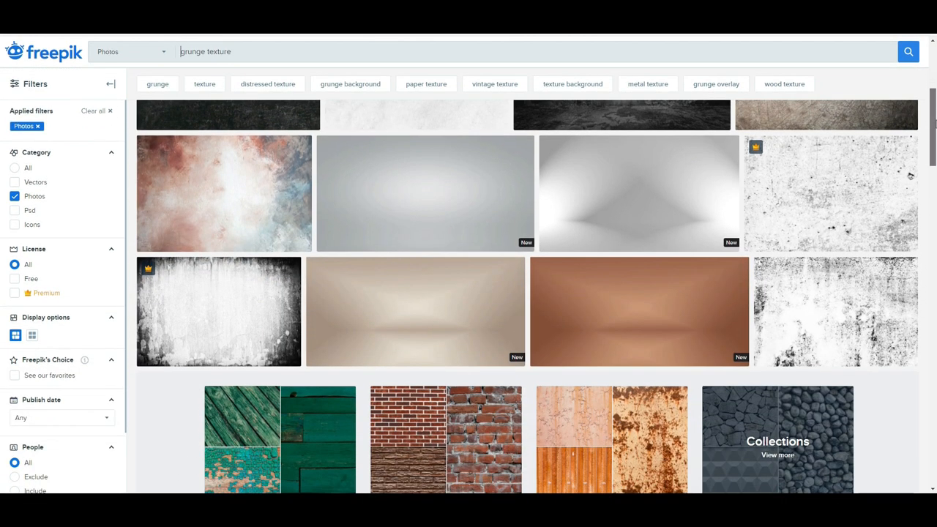
pyautogui.scroll(-3)
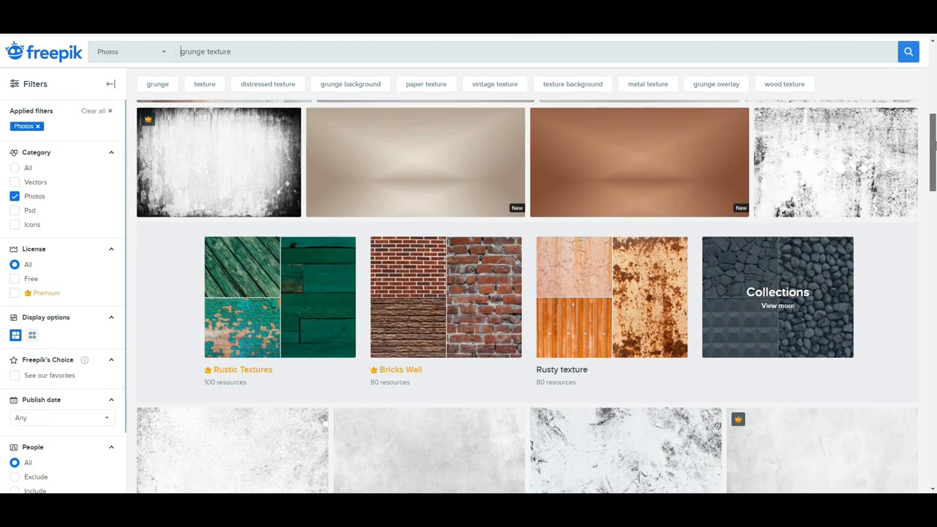
pyautogui.scroll(-3)
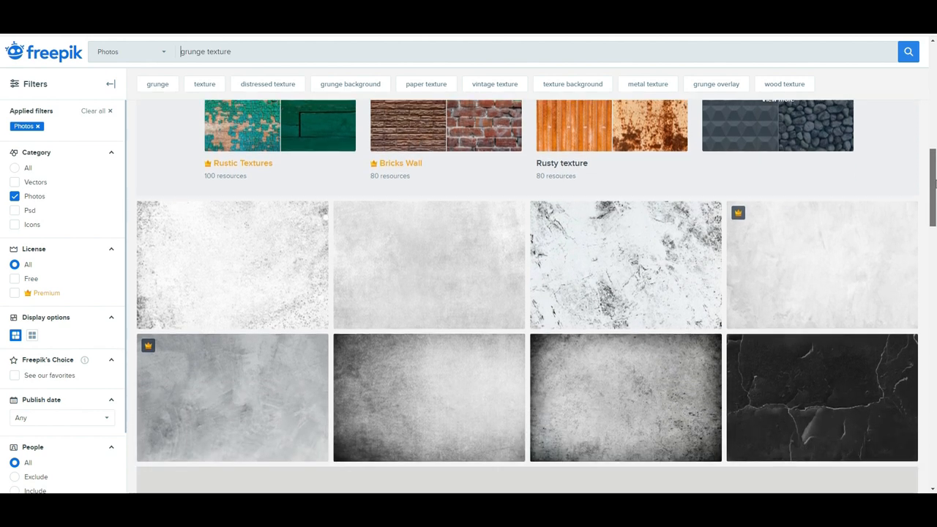
pyautogui.scroll(-3)
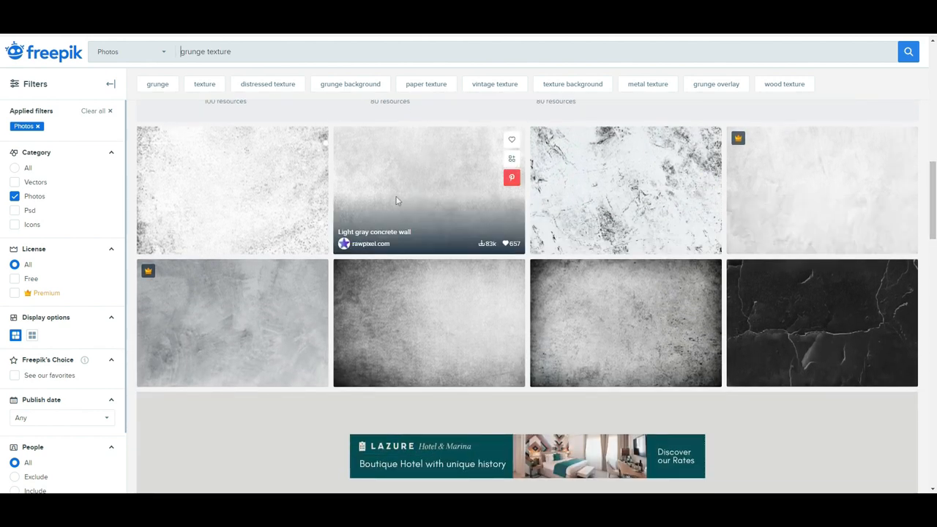
pyautogui.moveTo(395, 147)
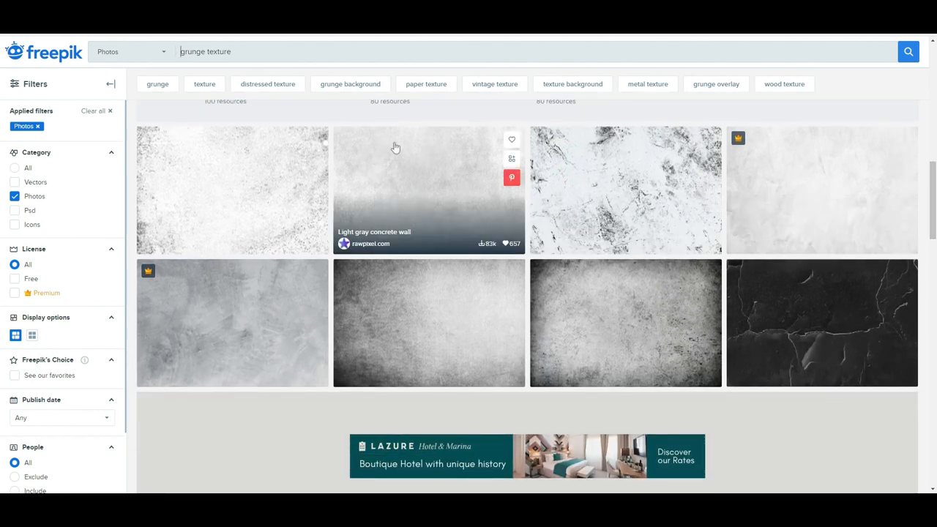
pyautogui.moveTo(407, 190)
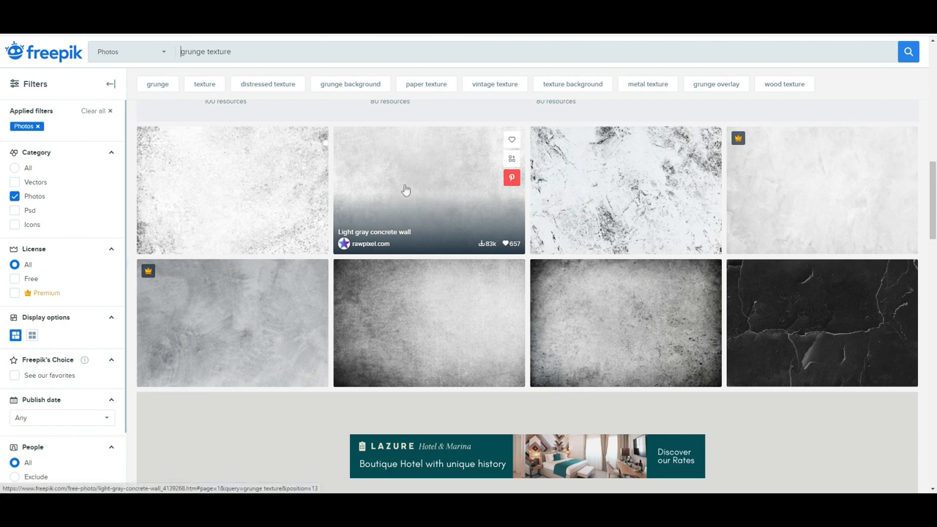
pyautogui.scroll(-3)
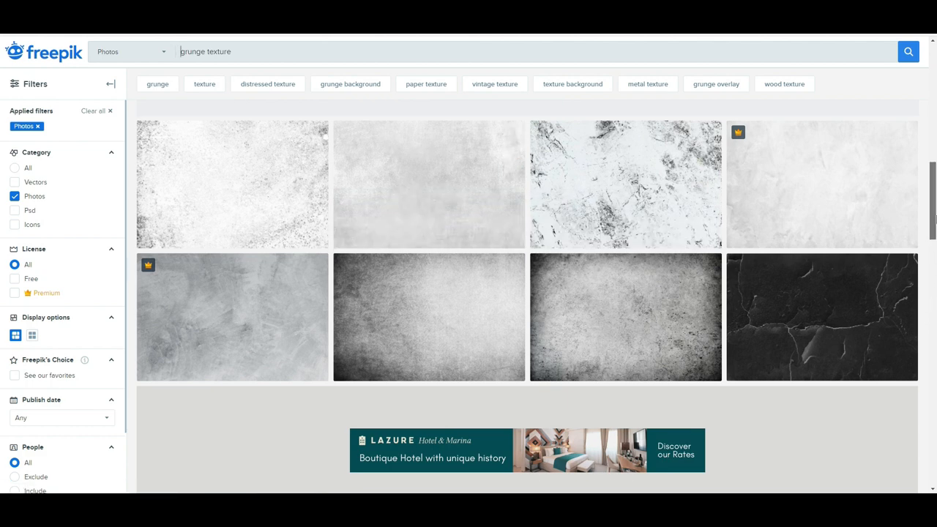
pyautogui.scroll(-3)
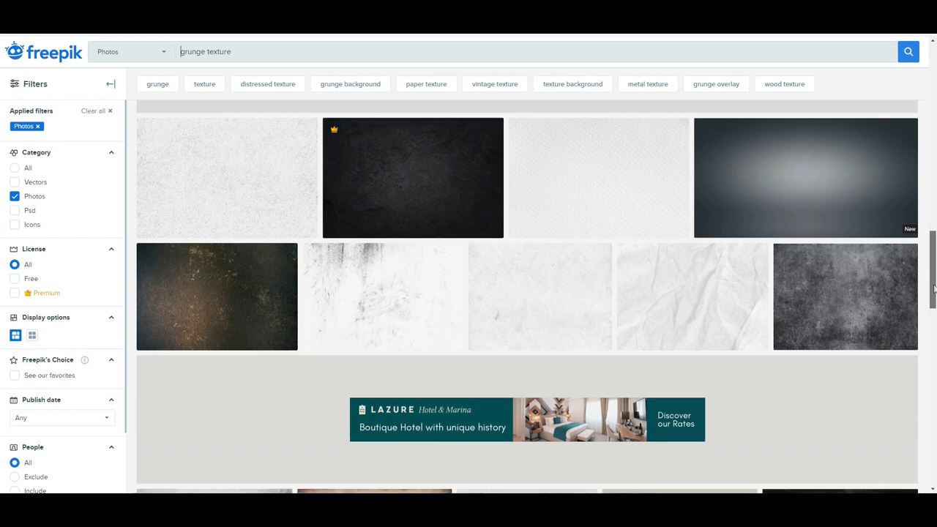
pyautogui.scroll(-3)
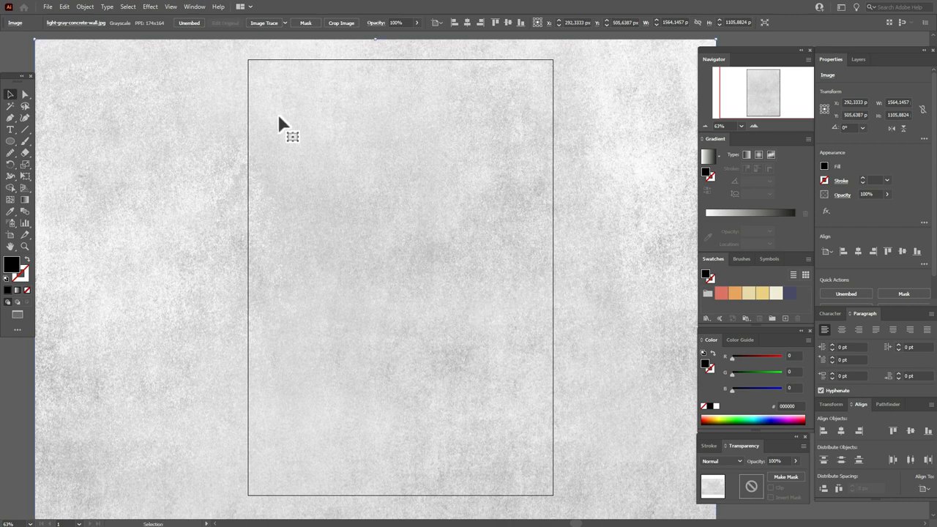
pyautogui.moveTo(174, 16)
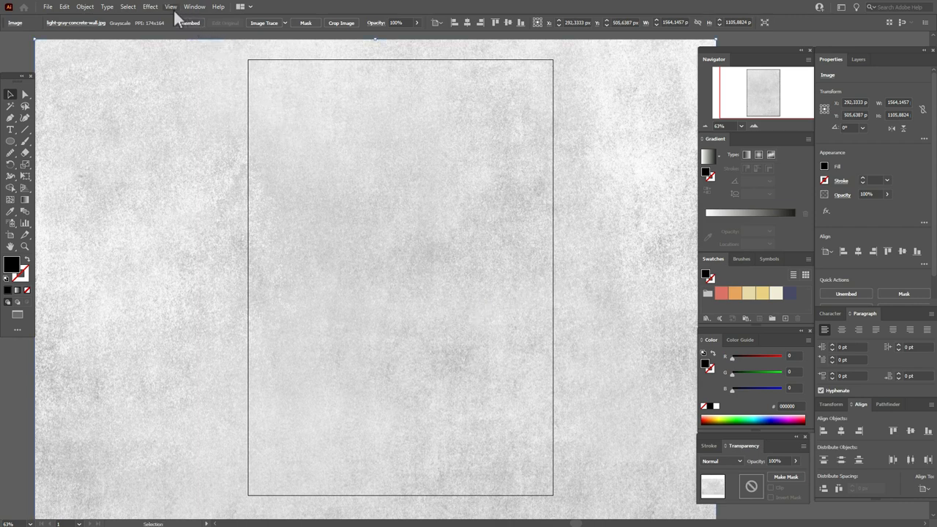
# Open the Window menu to reach image tracing for the placed concrete photo
pyautogui.click(194, 6)
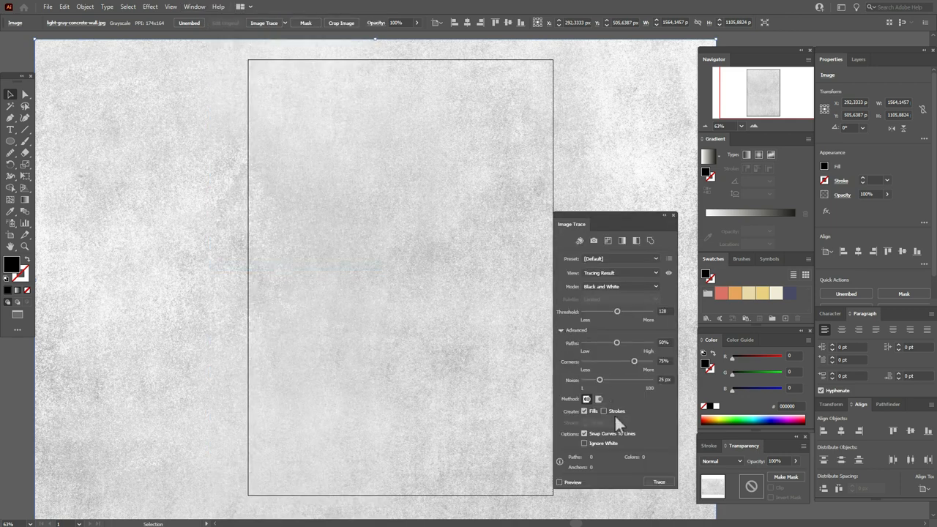
# Trace the concrete photo in black and white, then expand it into vector shapes
pyautogui.click(585, 443)
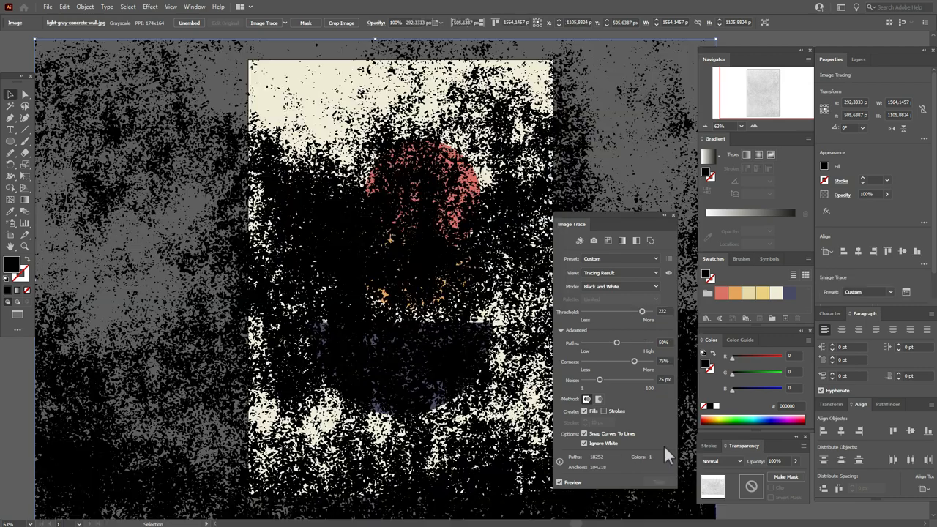
pyautogui.click(85, 7)
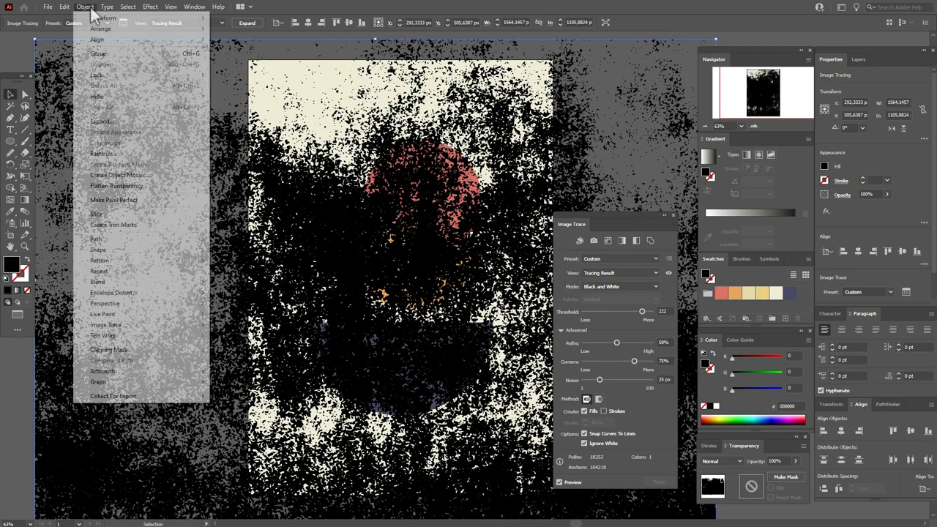
pyautogui.click(101, 121)
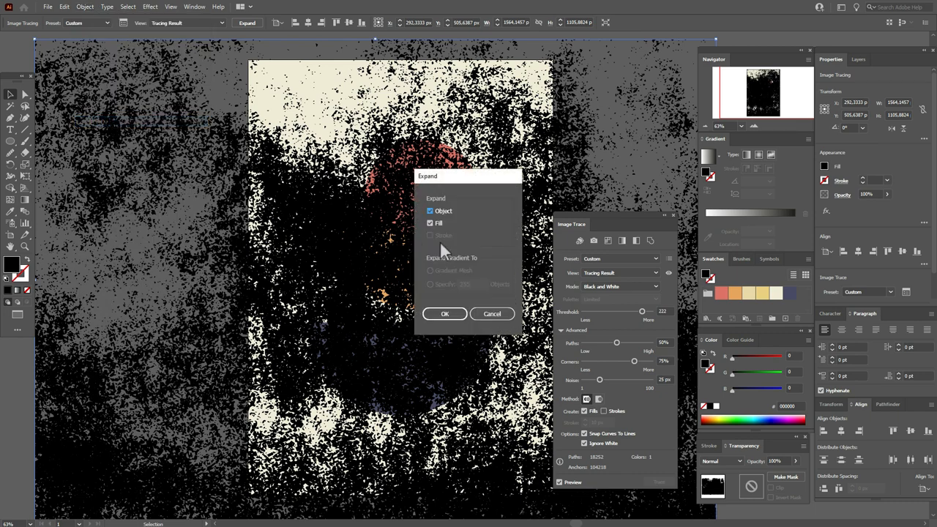
pyautogui.click(445, 314)
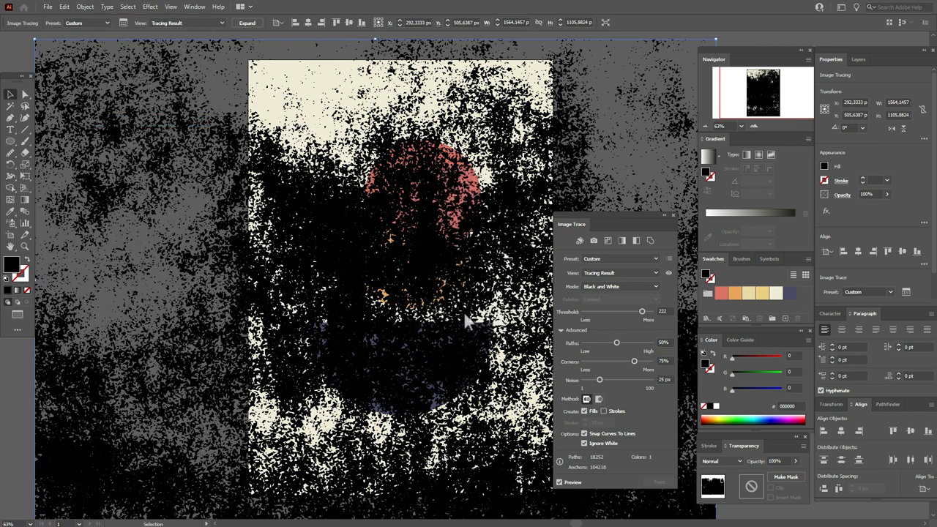
pyautogui.click(248, 21)
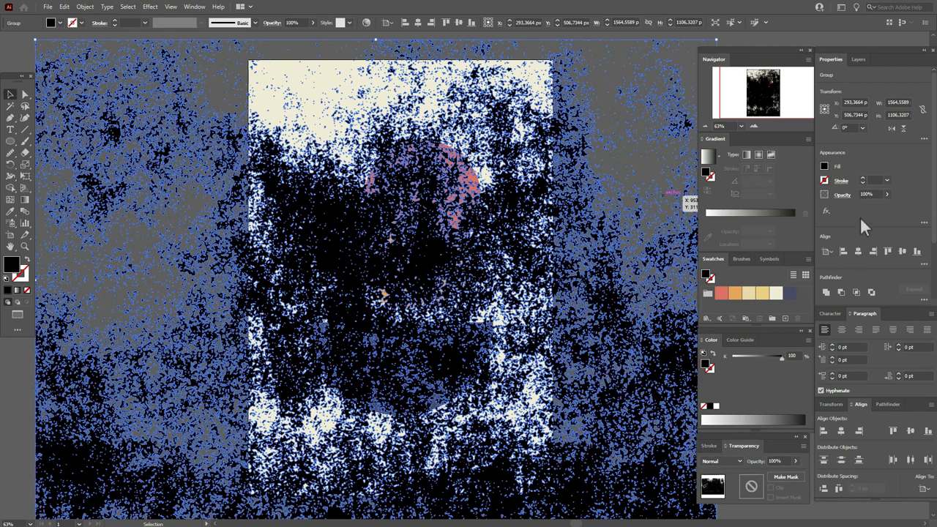
# Set the texture's Transparency blend mode to Soft Light
pyautogui.click(874, 194)
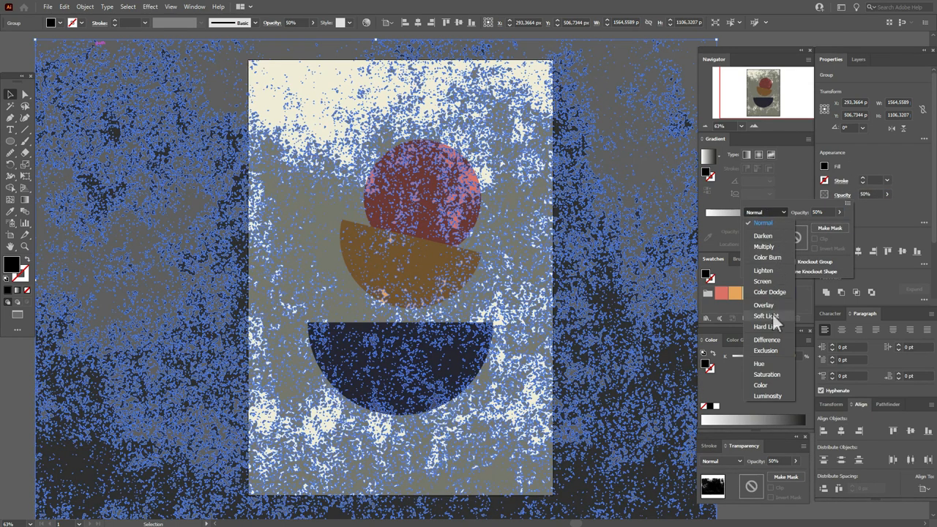
pyautogui.click(765, 315)
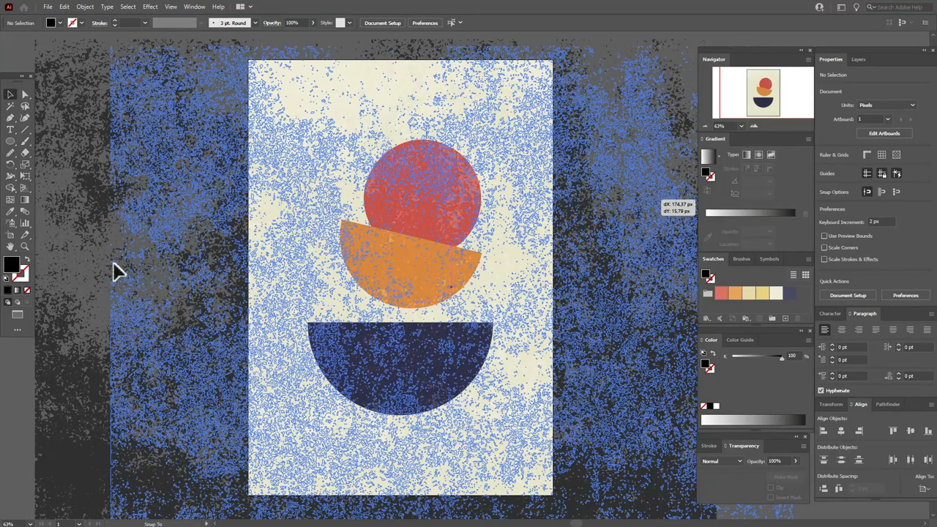
pyautogui.moveTo(20, 377)
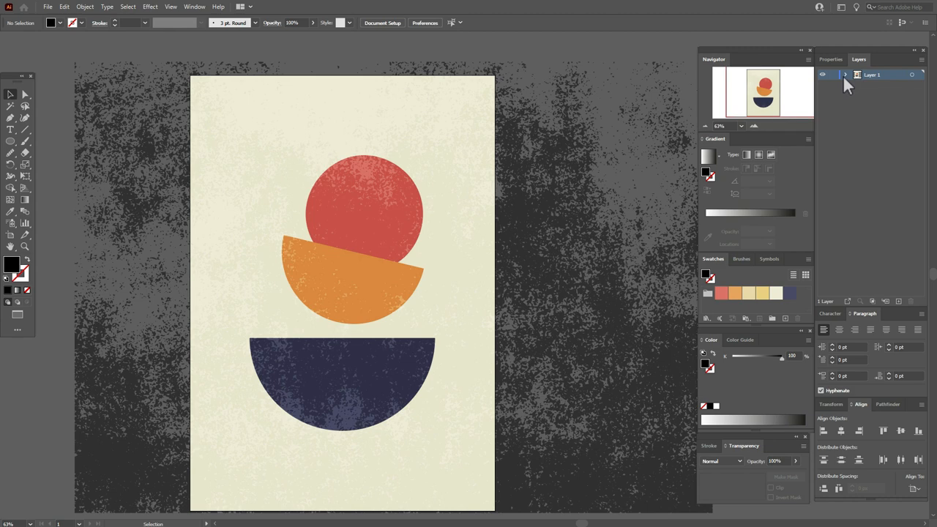
# Expand Layer 1 in the Layers panel to list its objects
pyautogui.click(845, 74)
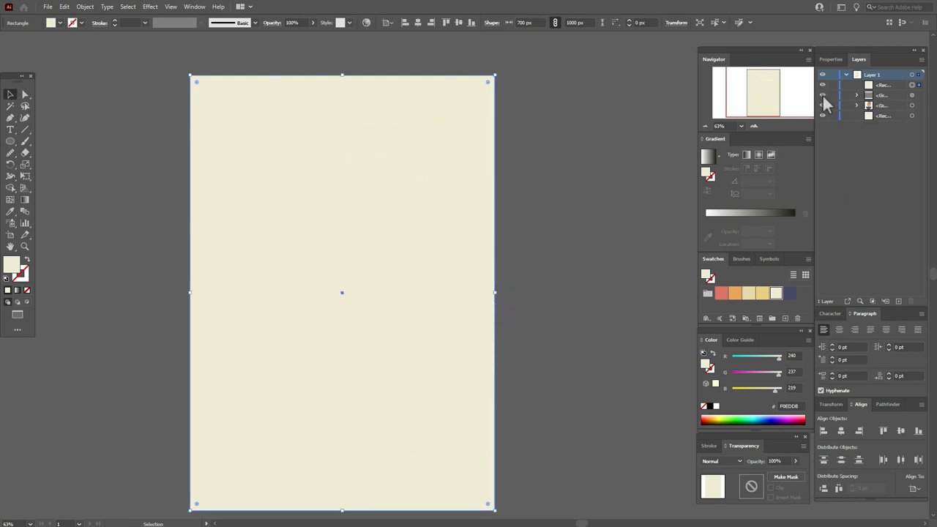
# Make a clipping mask from the artboard rectangle and the texture group
pyautogui.press('ctrl')
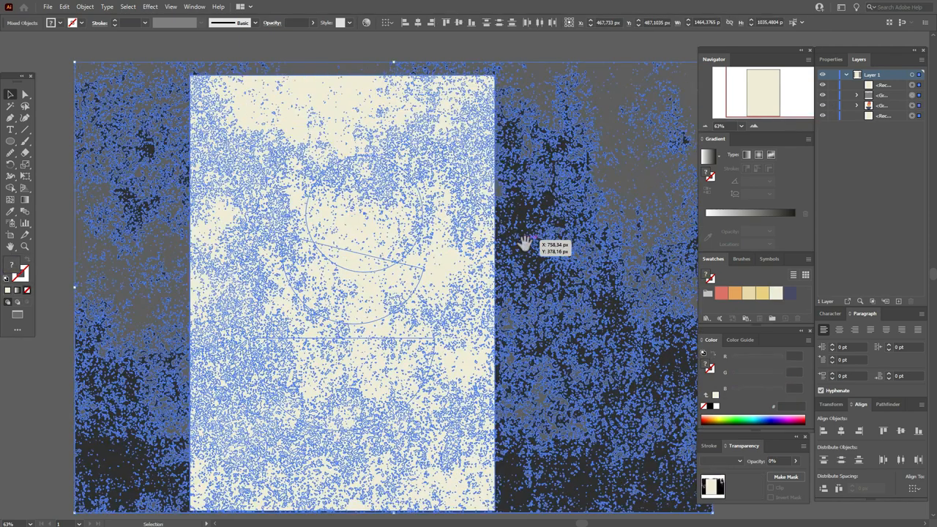
pyautogui.rightClick(527, 246)
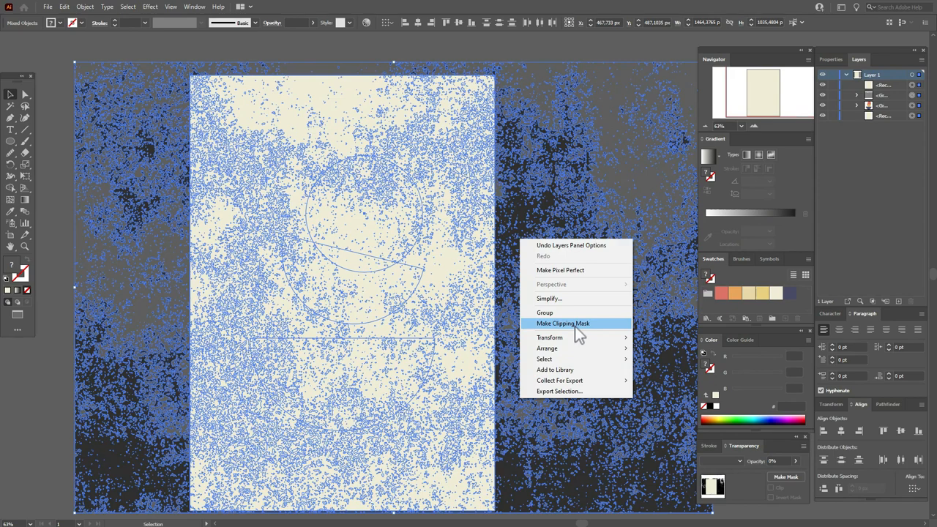
pyautogui.click(563, 323)
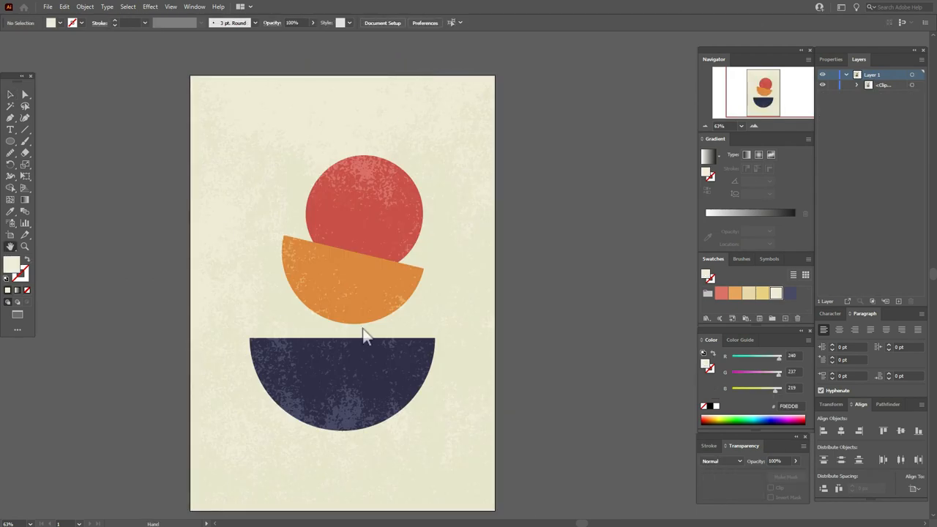
pyautogui.moveTo(366, 336); pyautogui.dragTo(408, 324)
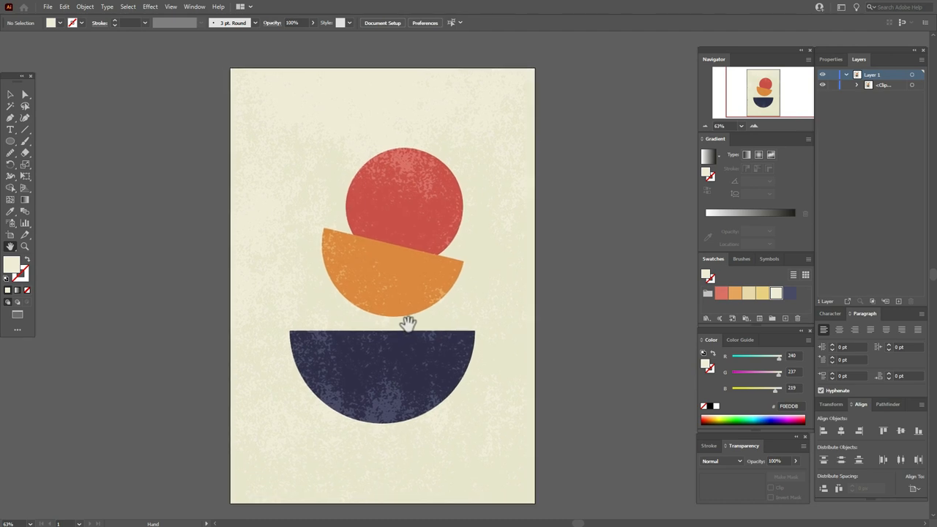
pyautogui.moveTo(409, 322); pyautogui.dragTo(607, 357)
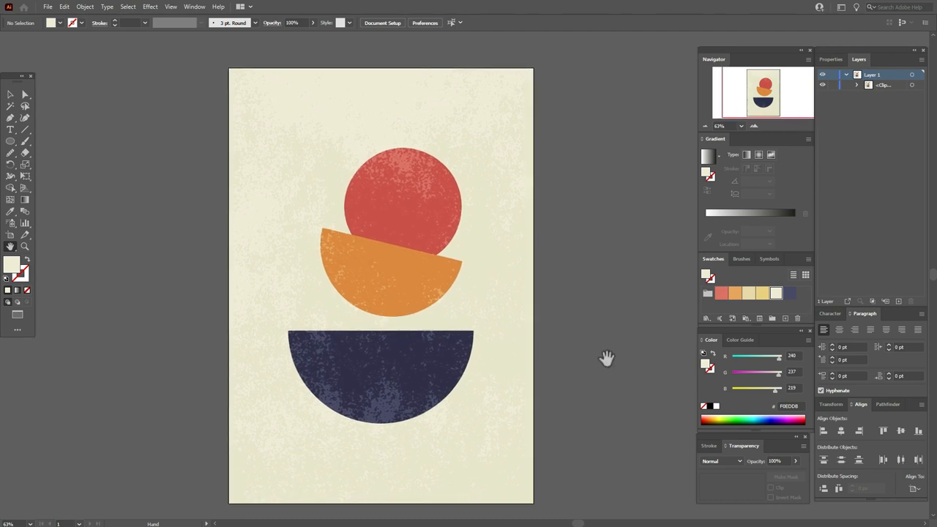